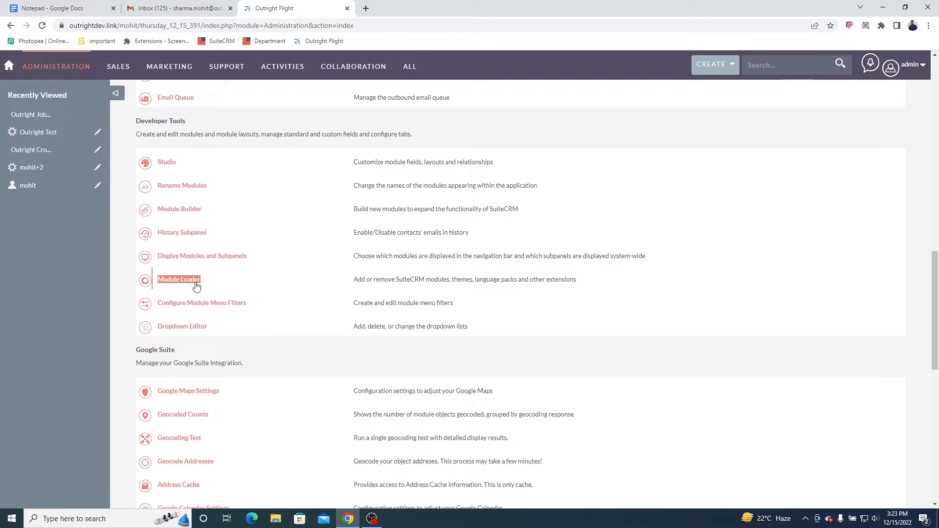
Check Module Loader for the Office 365 extension, then view its verified, active licence under Step1.
{"action": "left_click", "coordinate": [178, 278]}
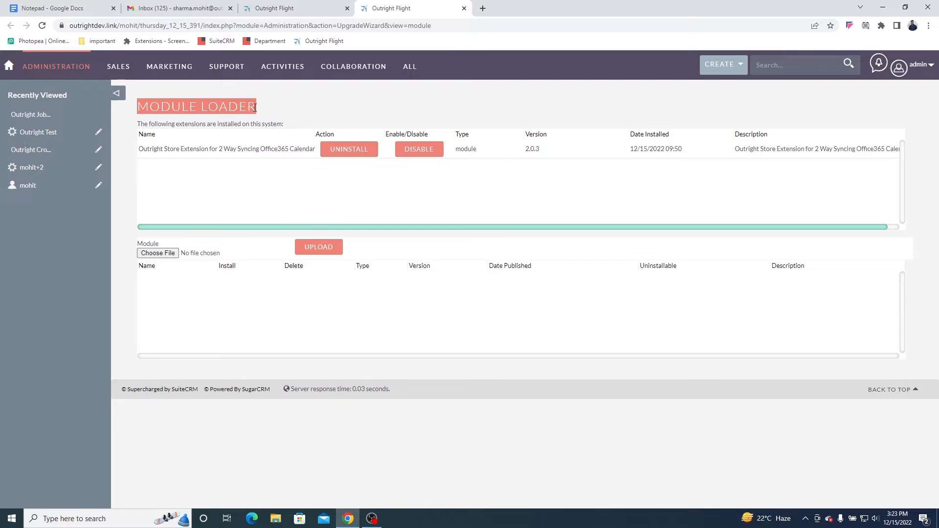
{"action": "left_click", "coordinate": [464, 8]}
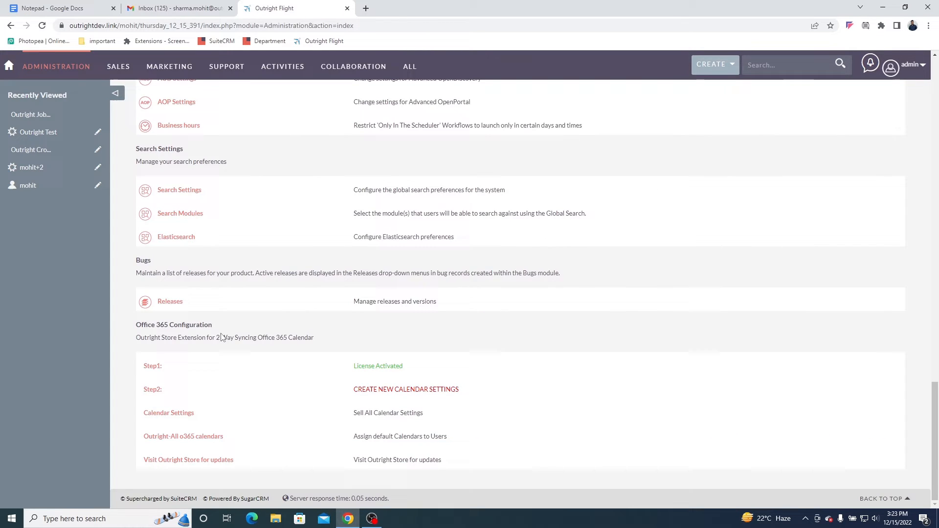
{"action": "double_click", "coordinate": [173, 323]}
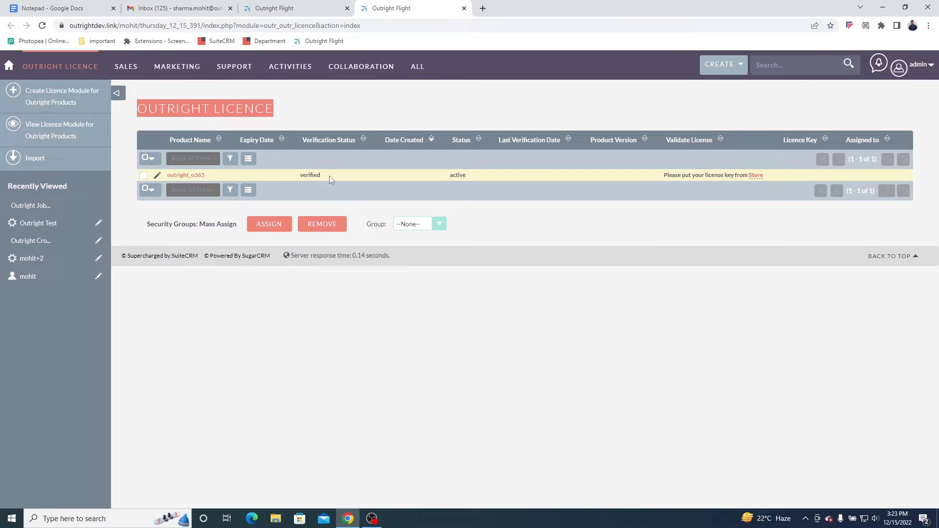
{"action": "double_click", "coordinate": [458, 175]}
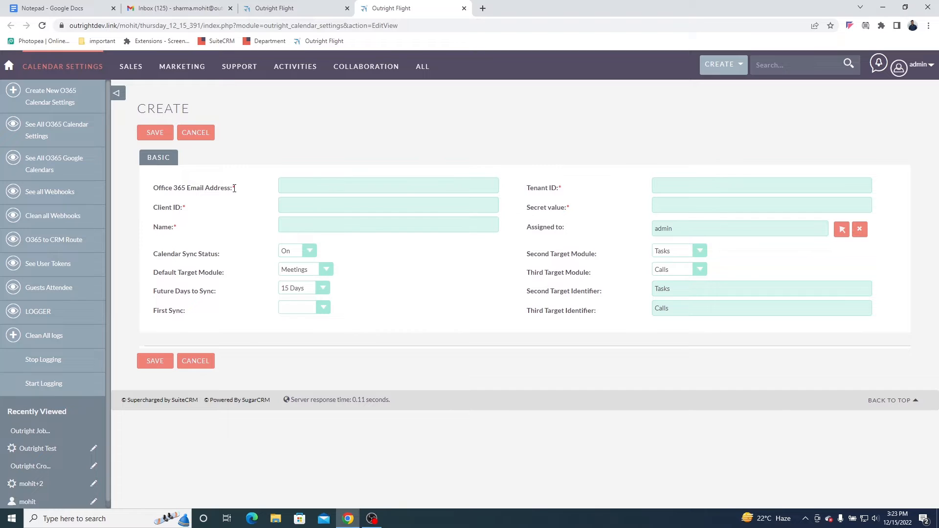
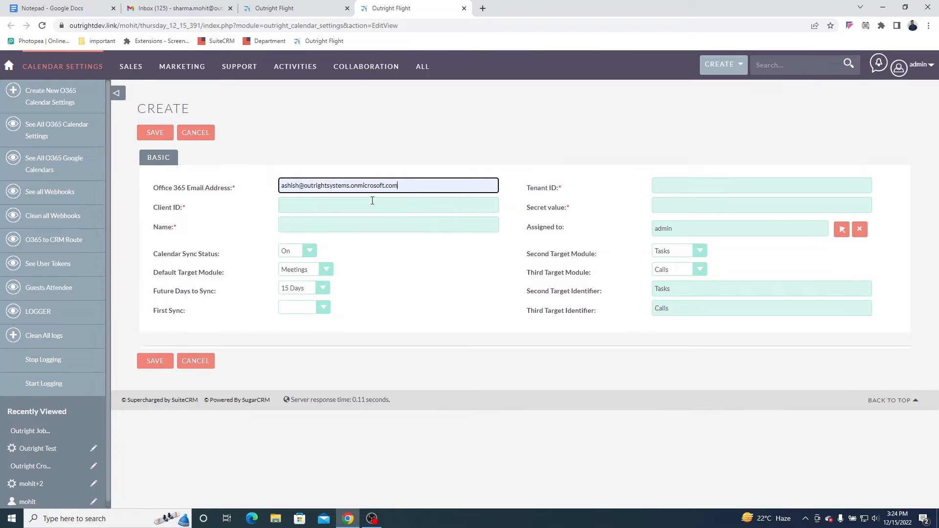
{"action": "double_click", "coordinate": [542, 187]}
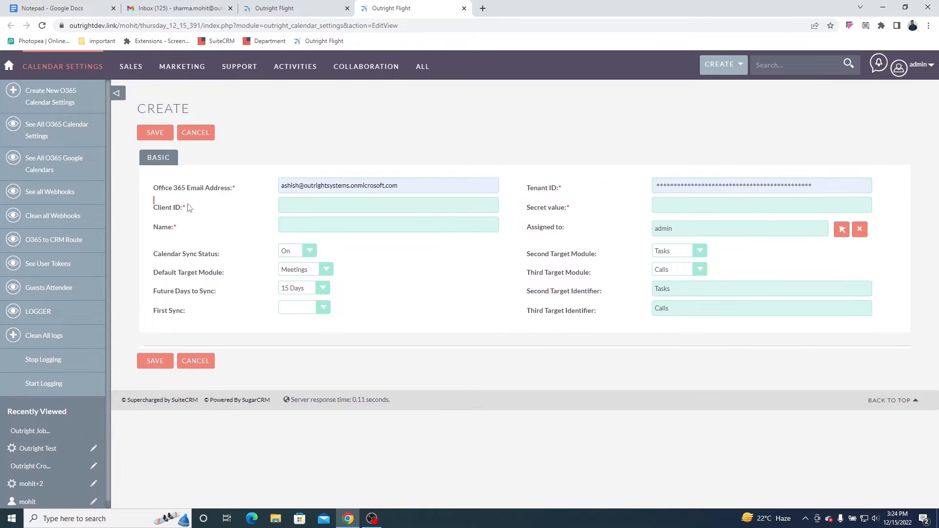
{"action": "left_click", "coordinate": [388, 204]}
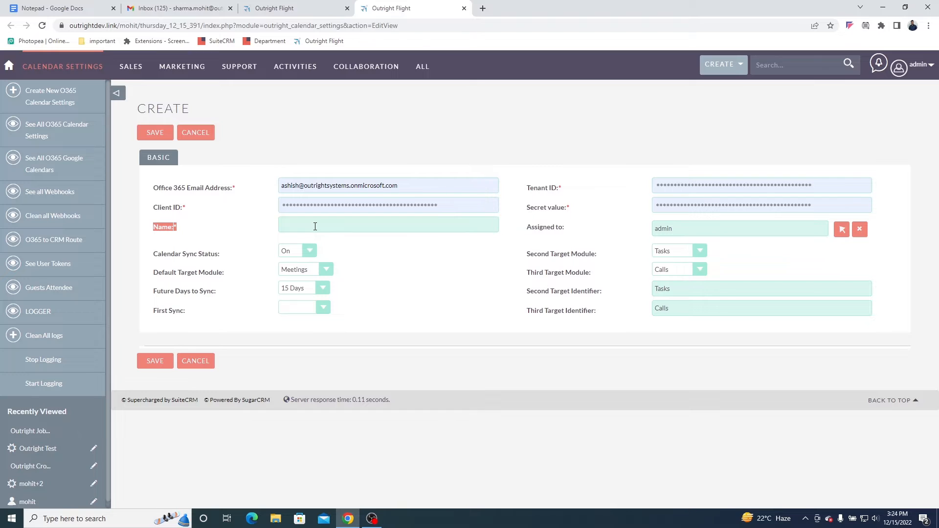
{"action": "type", "text": "John Doe"}
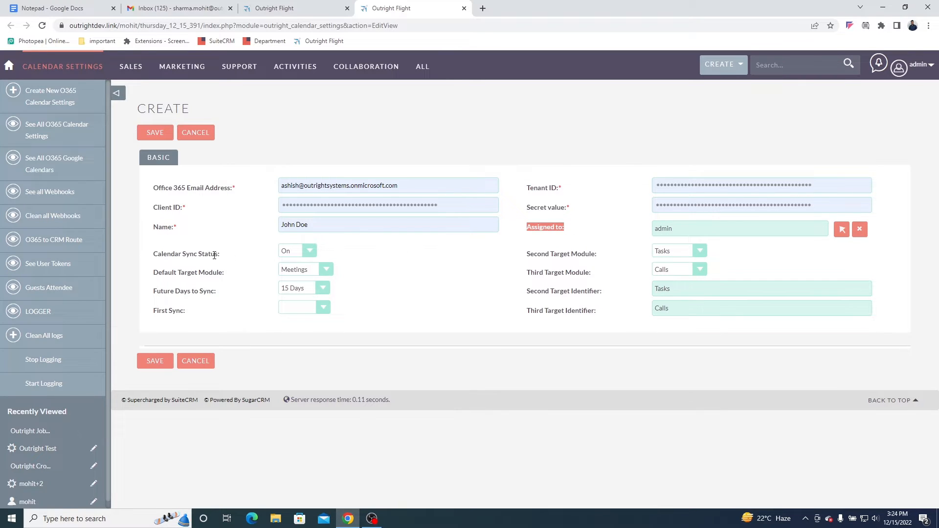
Keep sync on, Meetings as default target module and 15 future days, then save the settings.
{"action": "left_click", "coordinate": [296, 251]}
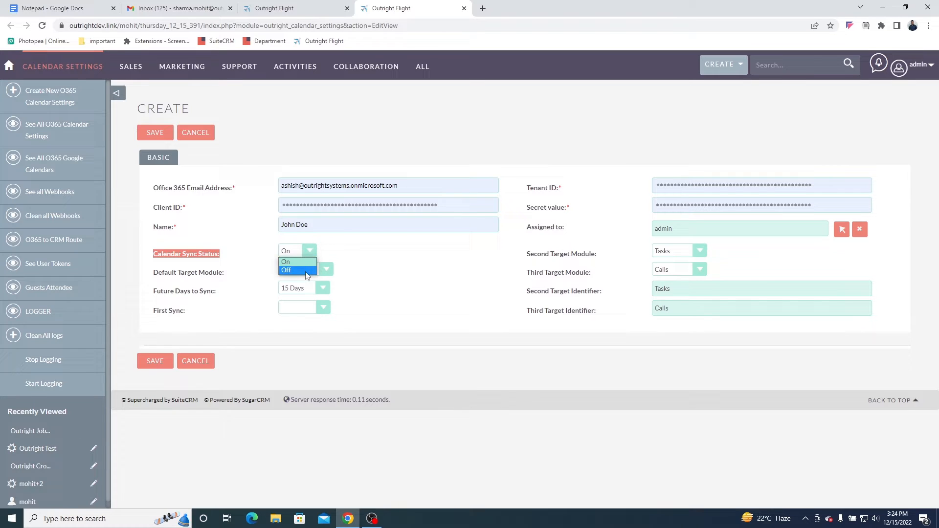
{"action": "left_click", "coordinate": [293, 268]}
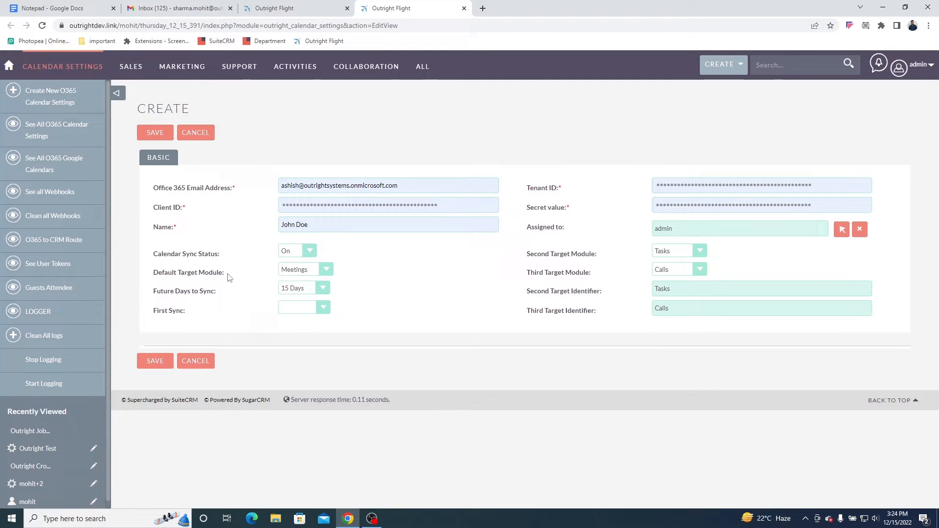
{"action": "left_click", "coordinate": [305, 269]}
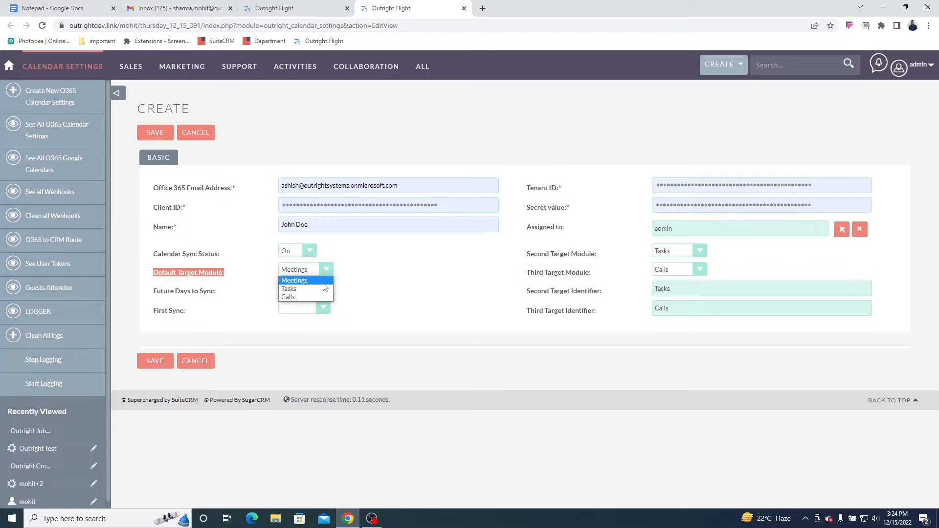
{"action": "left_click", "coordinate": [294, 280]}
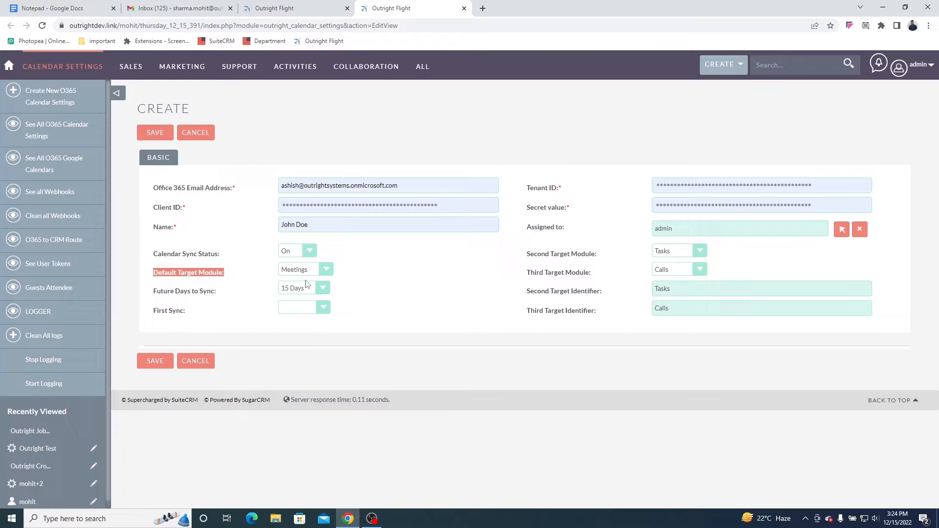
{"action": "left_click", "coordinate": [303, 288]}
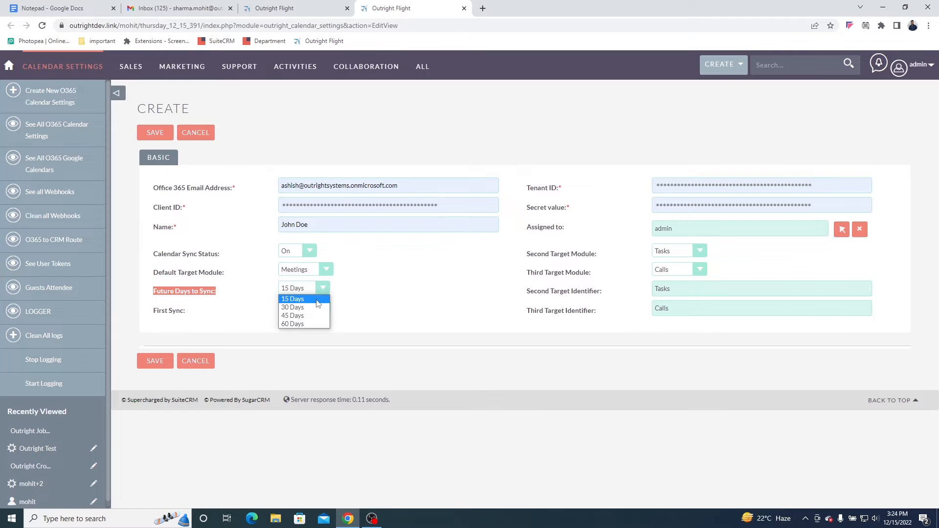
{"action": "left_click", "coordinate": [293, 298]}
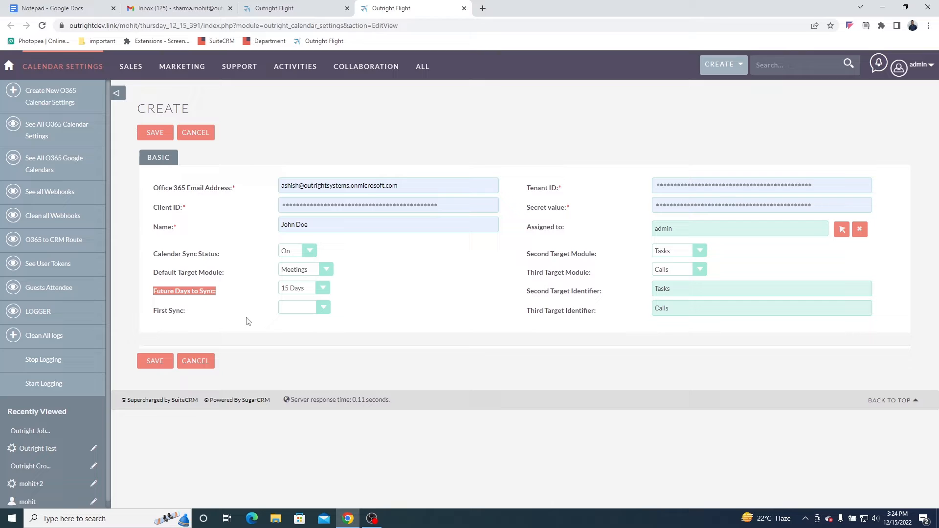
{"action": "left_click", "coordinate": [321, 307]}
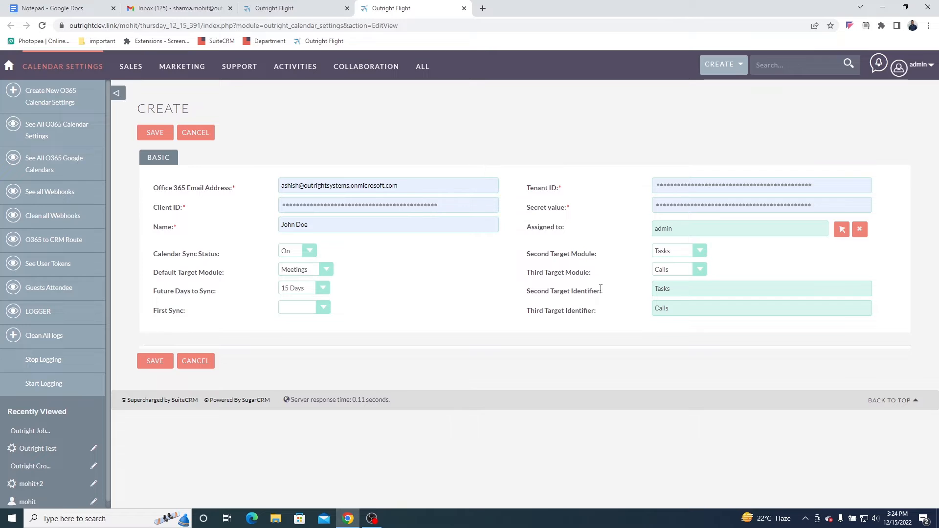
{"action": "mouse_move", "coordinate": [603, 313]}
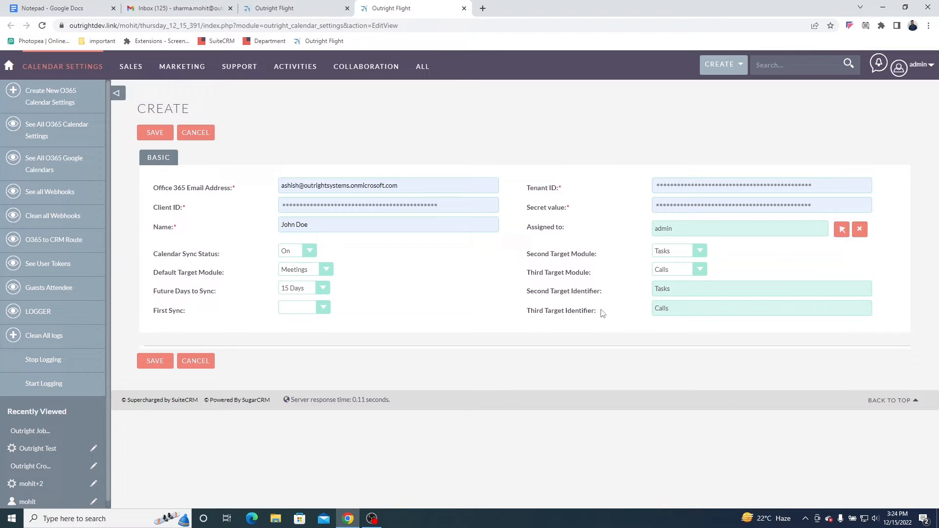
{"action": "left_click", "coordinate": [155, 361]}
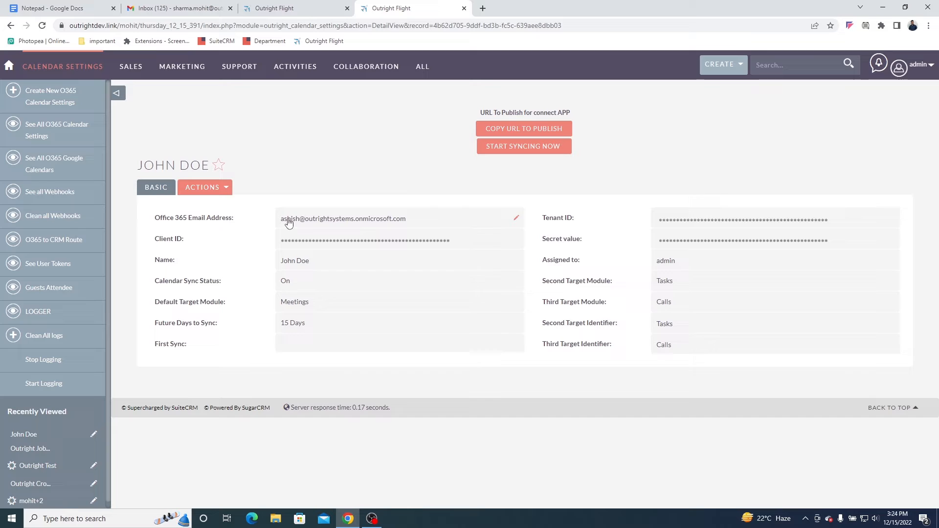
{"action": "mouse_move", "coordinate": [646, 308]}
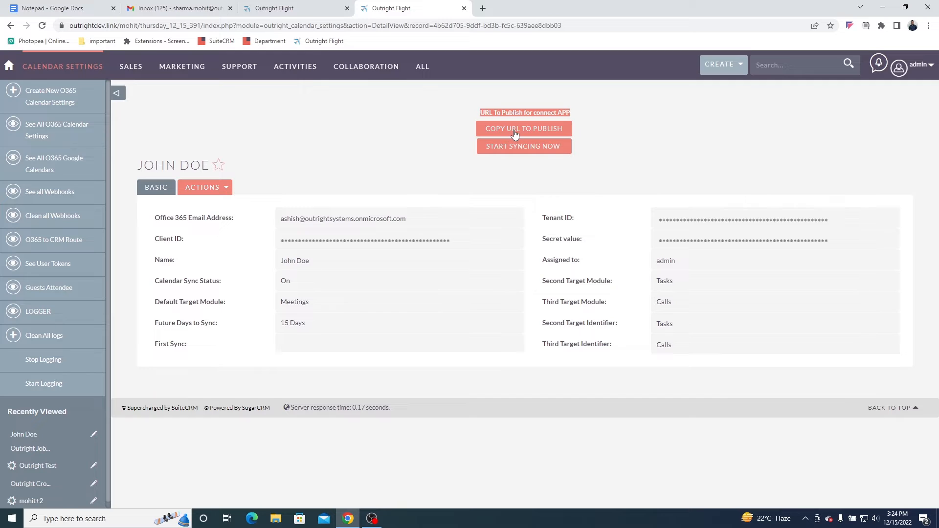
Copy the publish URL and jump to the Office 365 app registration.
{"action": "left_click", "coordinate": [523, 128]}
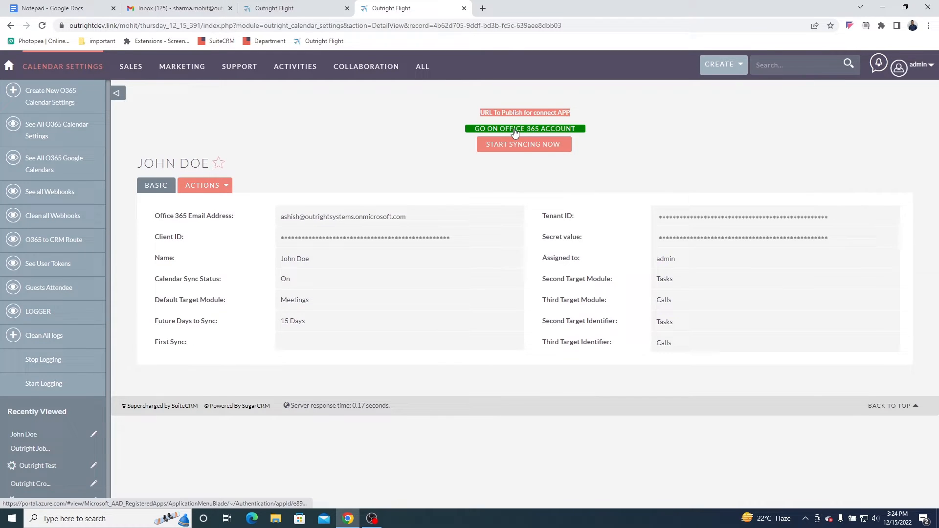
{"action": "left_click", "coordinate": [524, 128]}
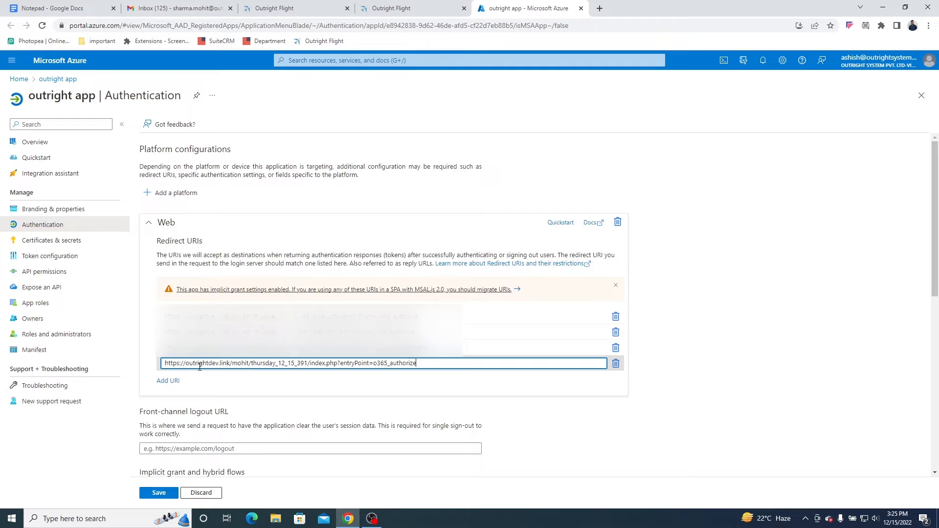
Save the new o365_authorize redirect URI and dismiss the update notification.
{"action": "left_click", "coordinate": [159, 492]}
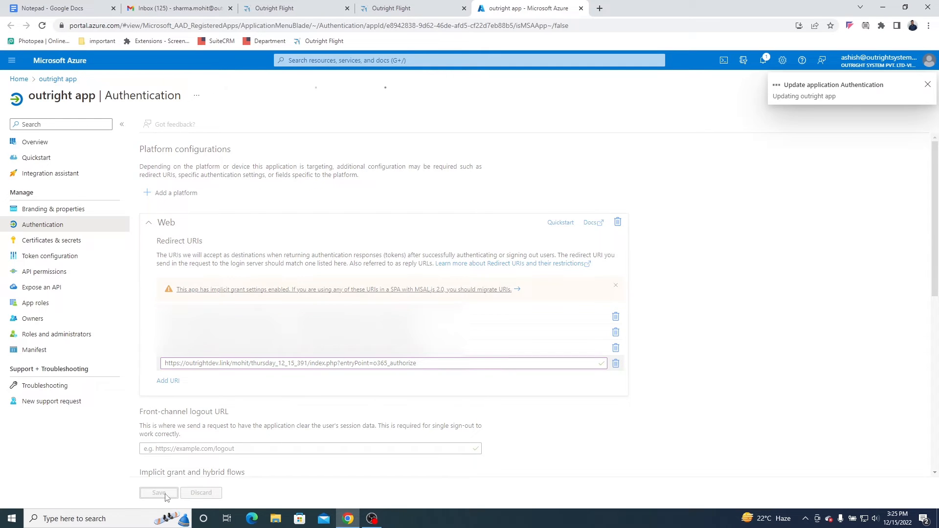
{"action": "left_click", "coordinate": [158, 492]}
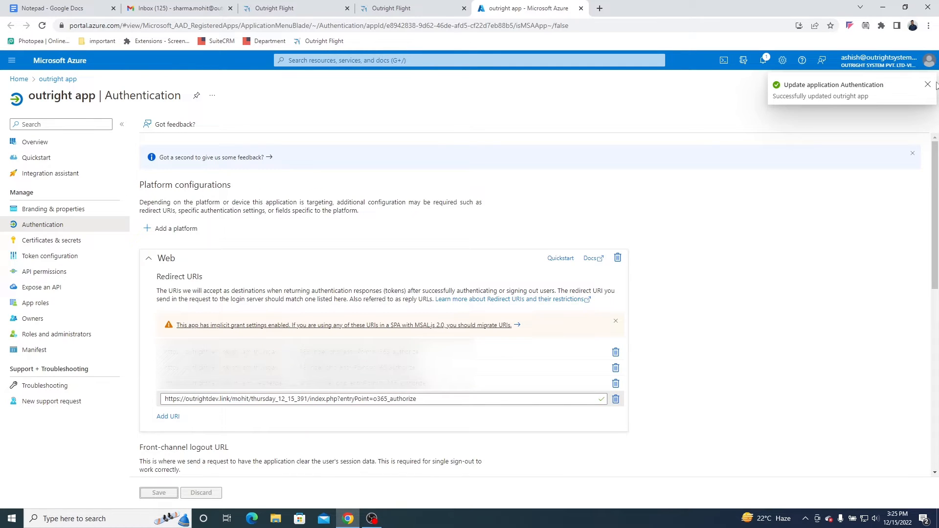
{"action": "mouse_move", "coordinate": [672, 64]}
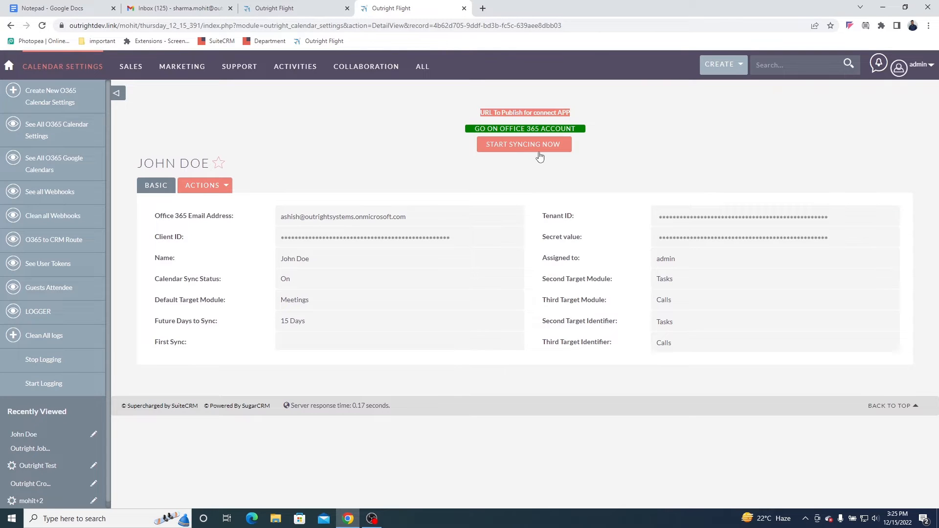
Start syncing and confirm the Successfully Configured message with the three Office 365 calendars listed.
{"action": "left_click", "coordinate": [522, 143]}
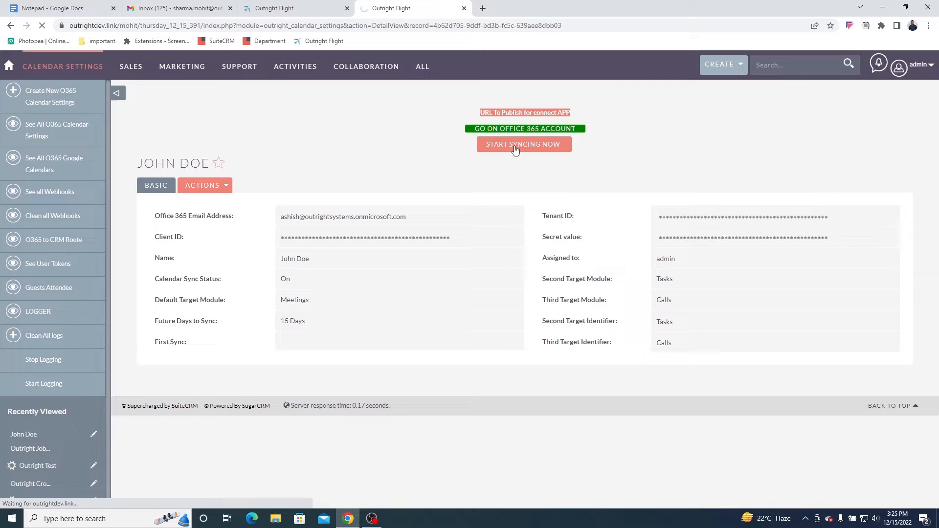
{"action": "left_click", "coordinate": [522, 144]}
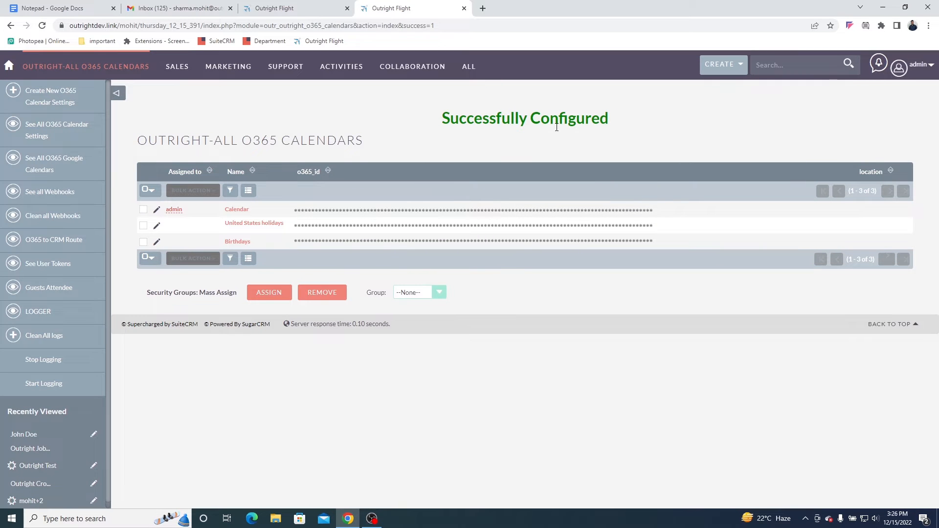
{"action": "double_click", "coordinate": [524, 118]}
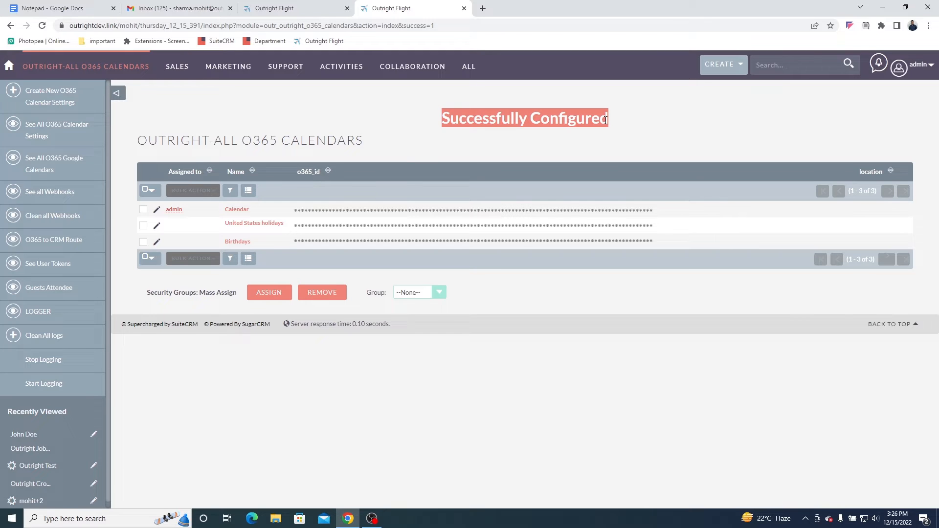
{"action": "mouse_move", "coordinate": [204, 217]}
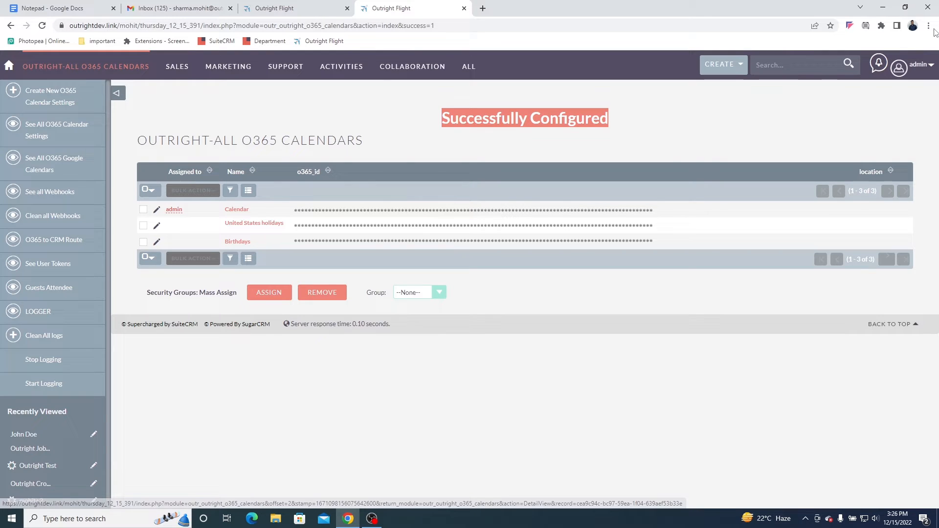
{"action": "left_click", "coordinate": [878, 115]}
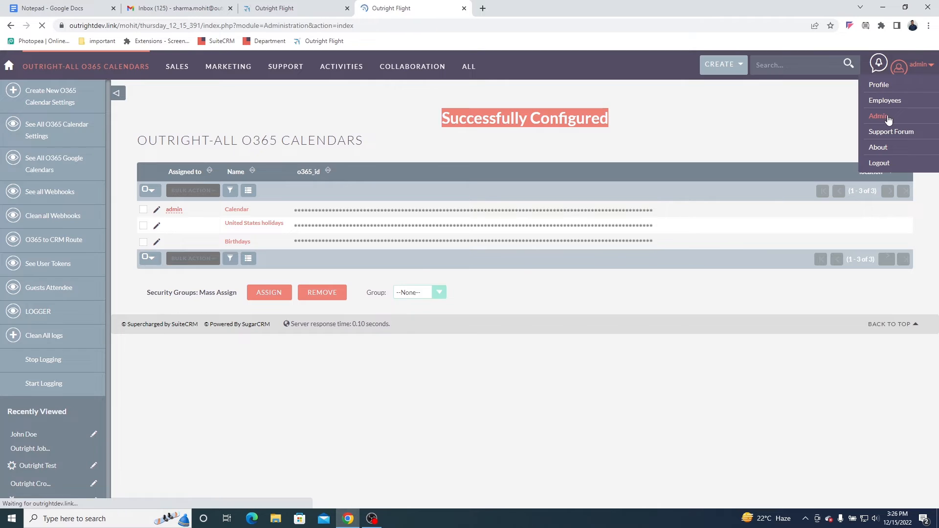
{"action": "left_click", "coordinate": [878, 115]}
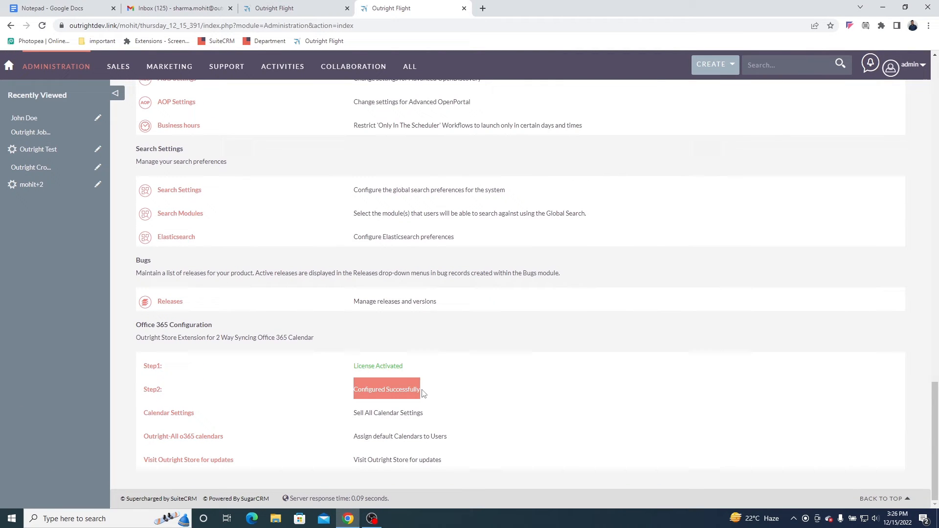
{"action": "left_click", "coordinate": [169, 413]}
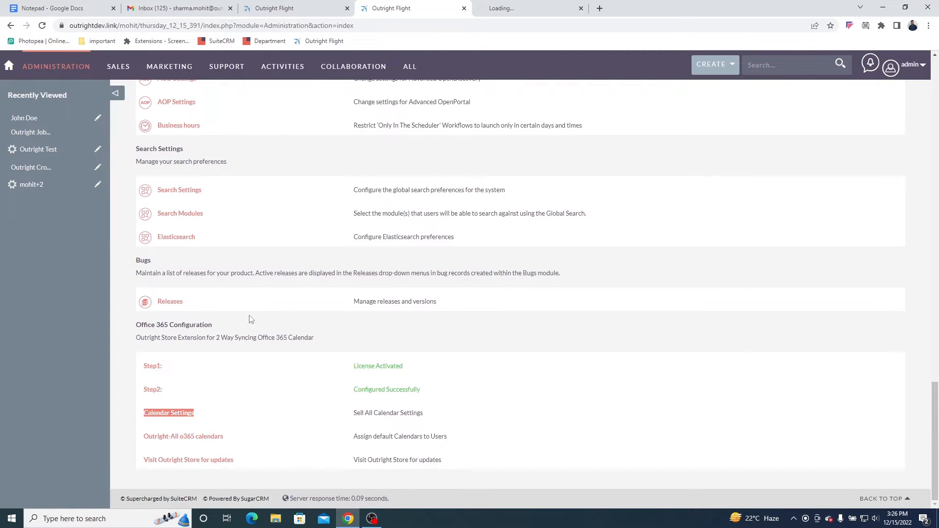
{"action": "left_click", "coordinate": [169, 413]}
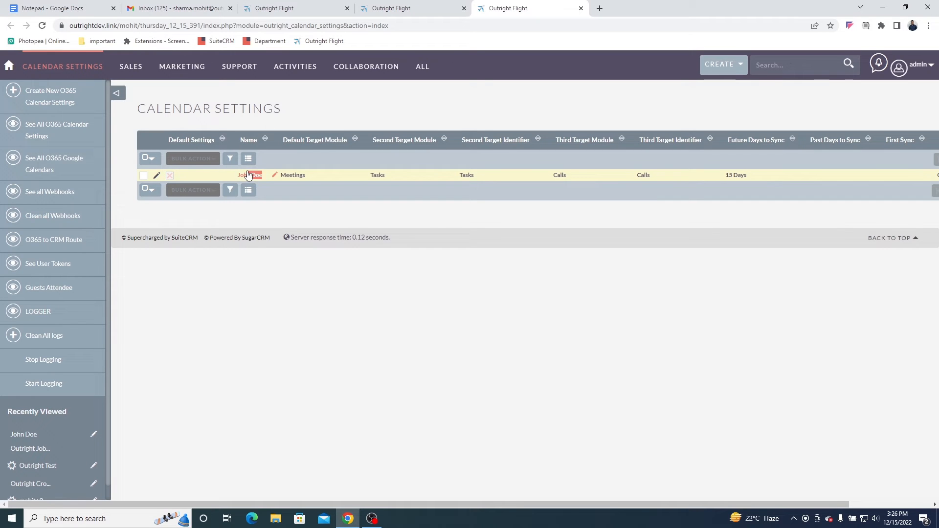
{"action": "left_click", "coordinate": [579, 8]}
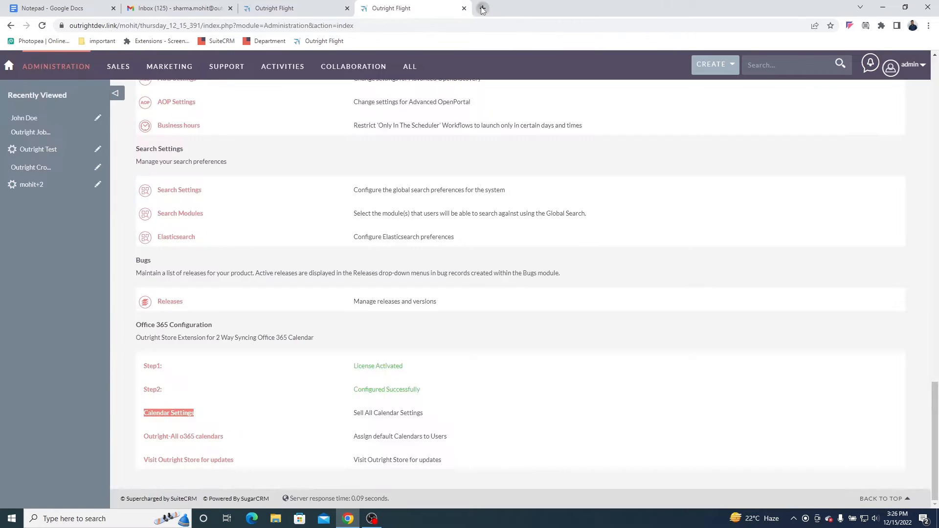
{"action": "left_click", "coordinate": [482, 8]}
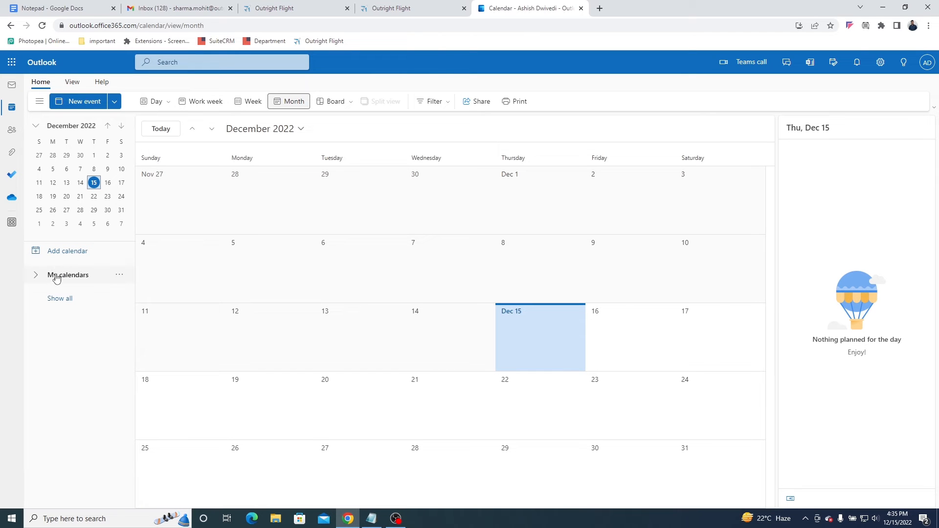
Expand My calendars and show all, revealing Calendar, United States holidays and Birthdays.
{"action": "left_click", "coordinate": [36, 275]}
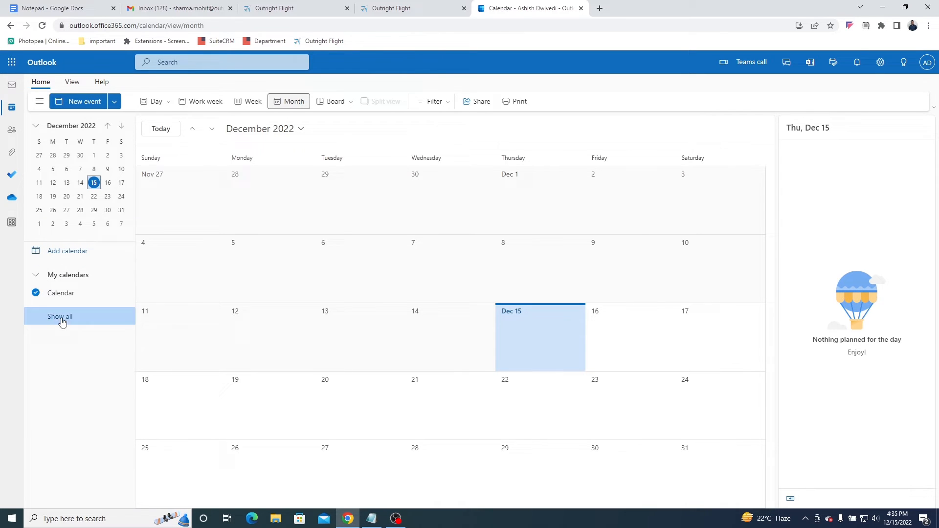
{"action": "left_click", "coordinate": [60, 316]}
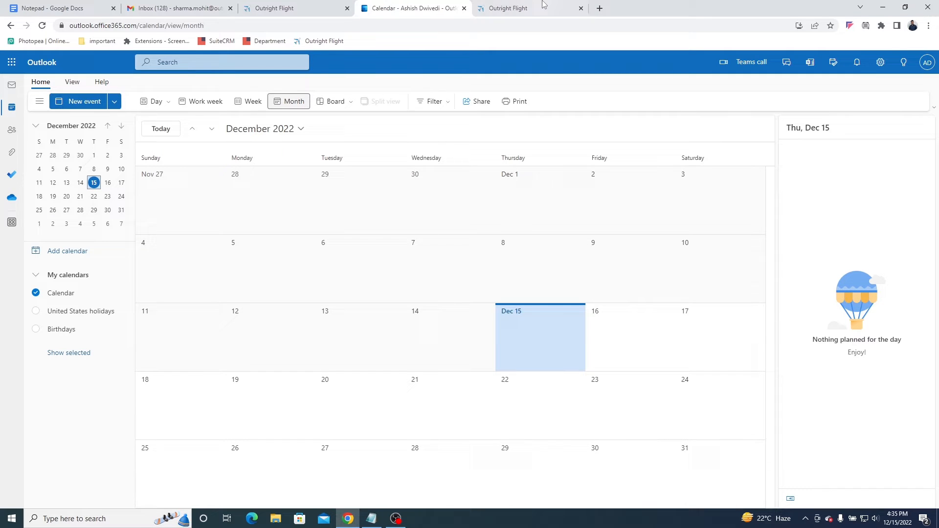
Switch to the CRM tab and bring up the empty Meetings list.
{"action": "left_click", "coordinate": [508, 8]}
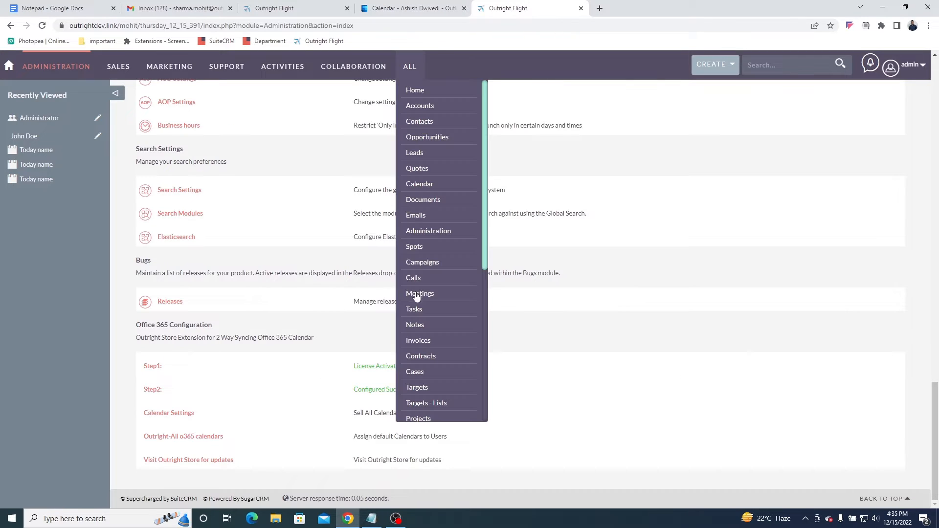
{"action": "left_click", "coordinate": [419, 294]}
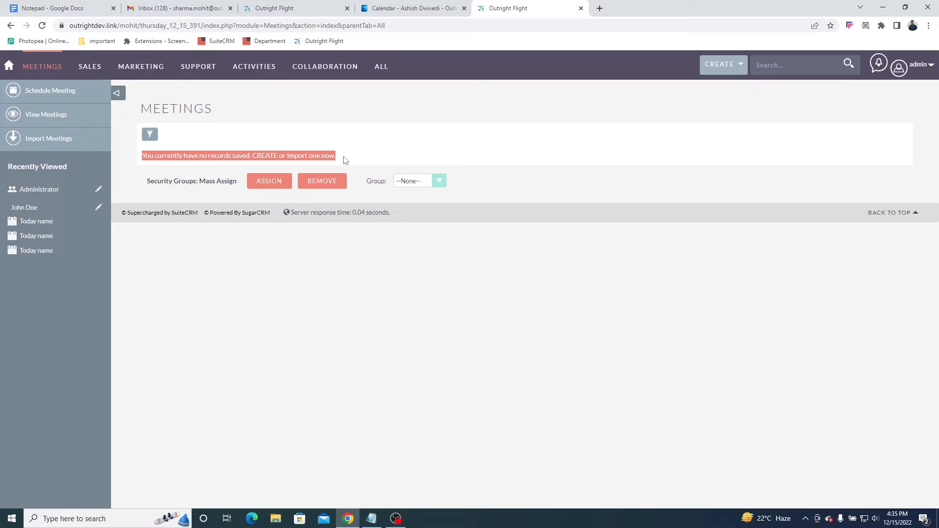
{"action": "mouse_move", "coordinate": [412, 8]}
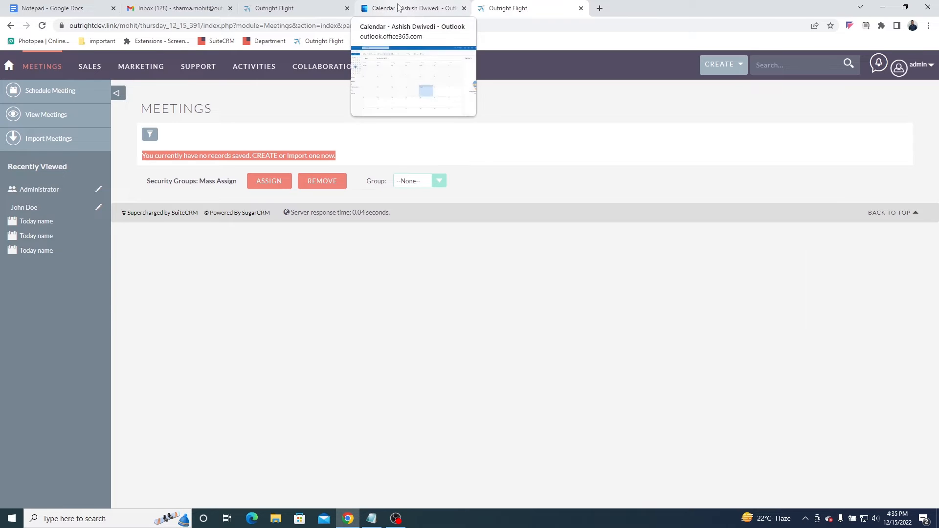
{"action": "left_click", "coordinate": [412, 8]}
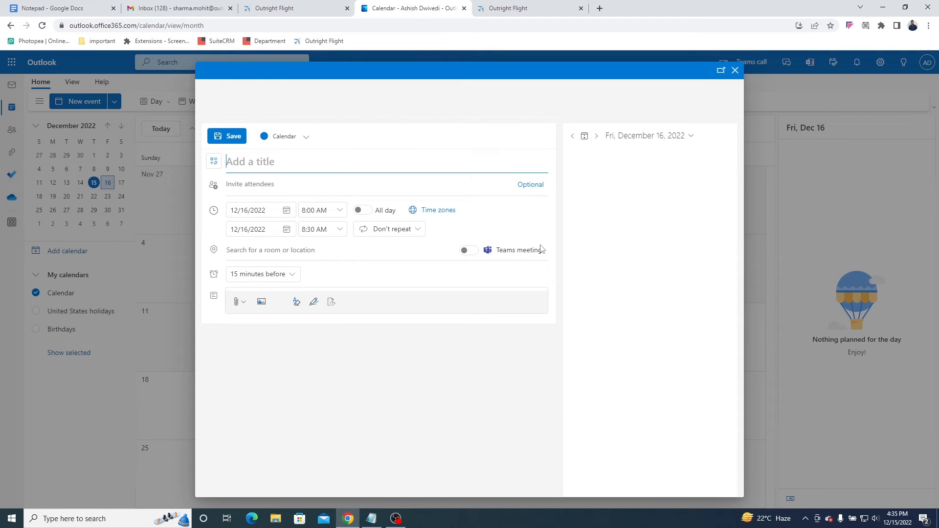
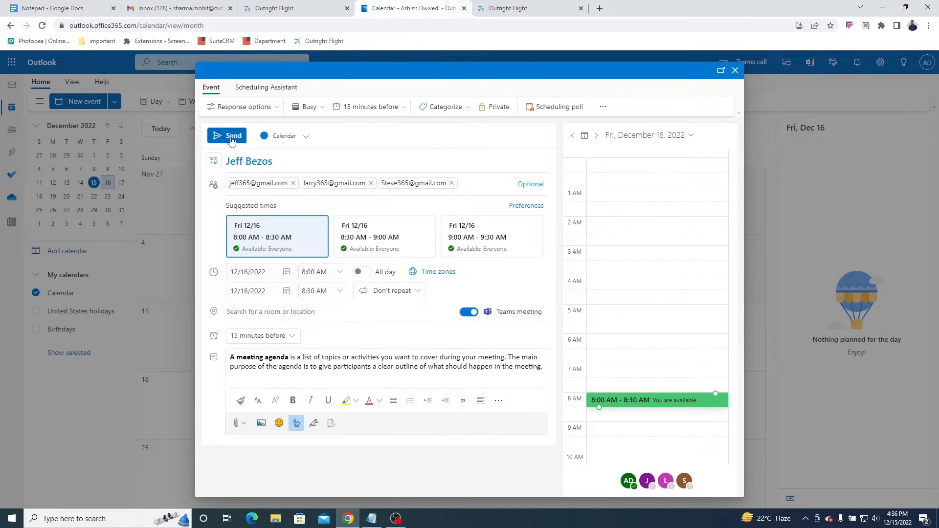
{"action": "left_click", "coordinate": [228, 135]}
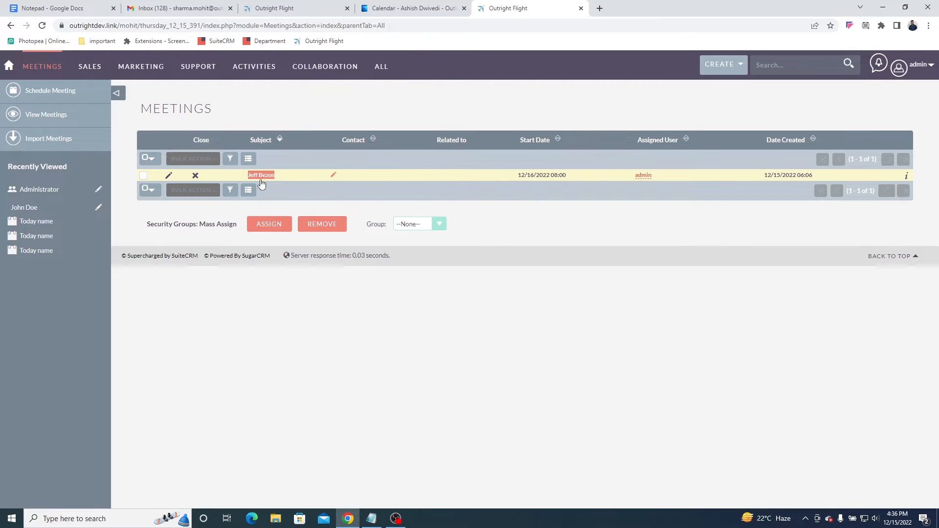
Review the synced Jeff Bezos meeting's times, description and calendar guests, then return to the list.
{"action": "left_click", "coordinate": [260, 175]}
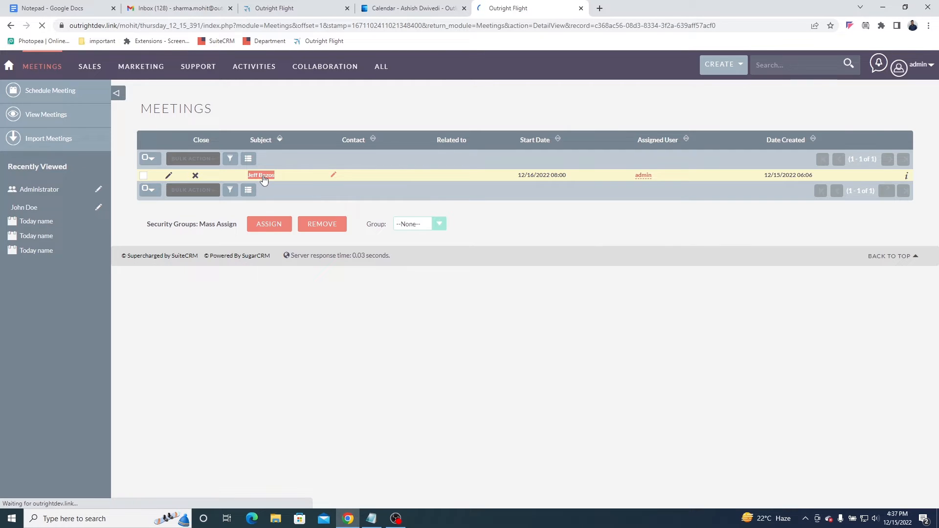
{"action": "left_click", "coordinate": [260, 175]}
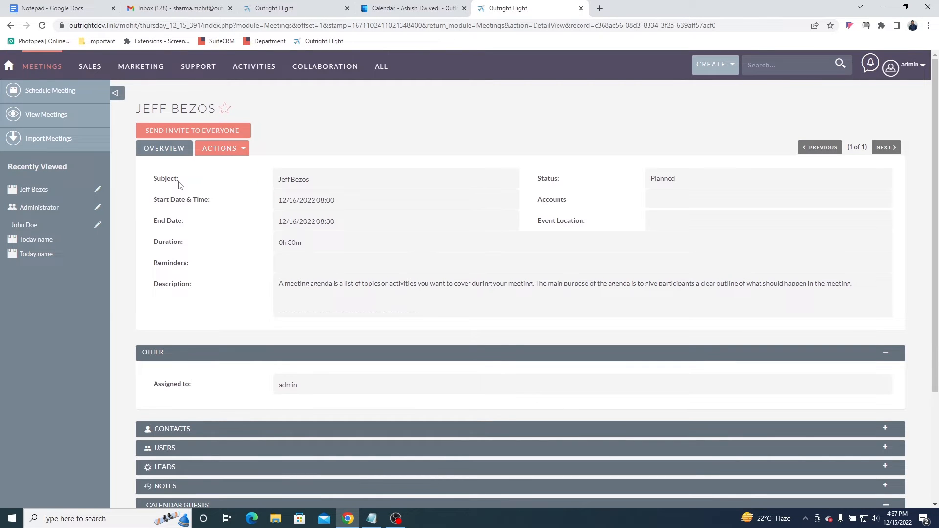
{"action": "double_click", "coordinate": [165, 178]}
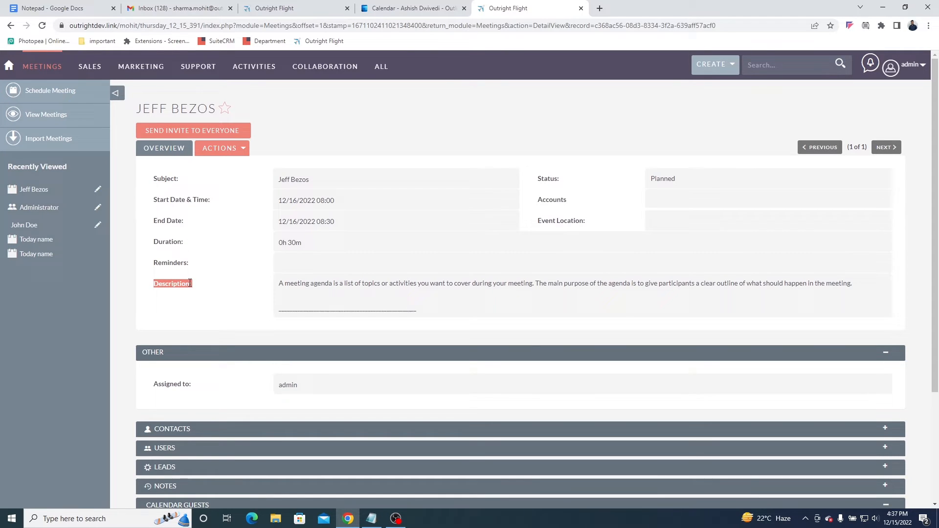
{"action": "scroll", "scroll_direction": "down", "scroll_amount": 3}
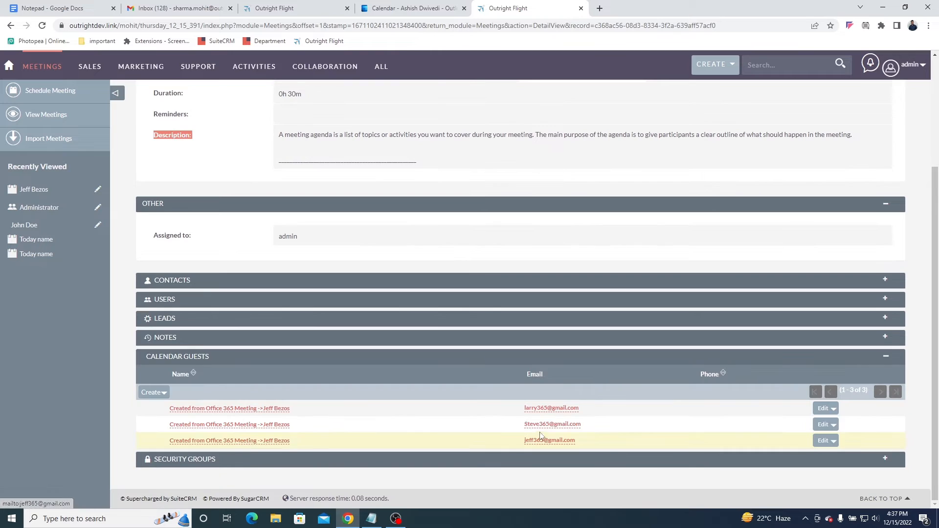
{"action": "mouse_move", "coordinate": [507, 423]}
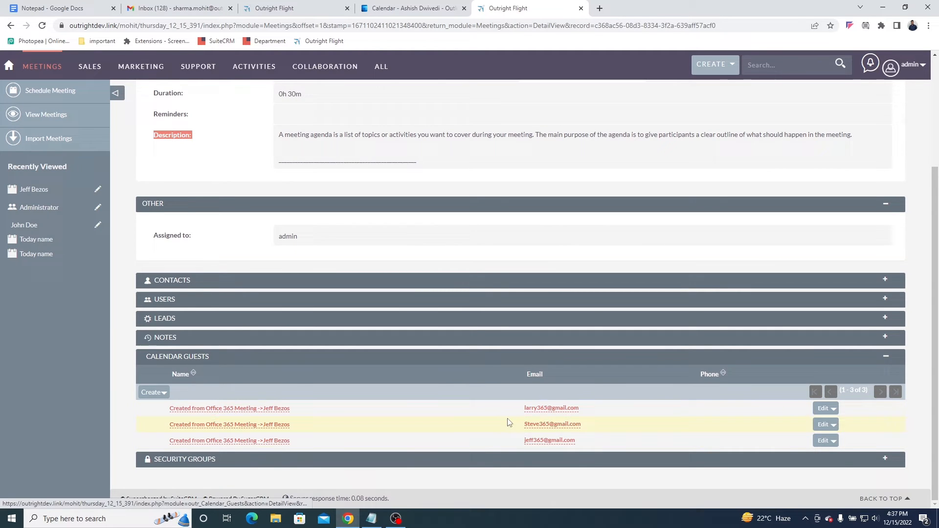
{"action": "left_click", "coordinate": [46, 114]}
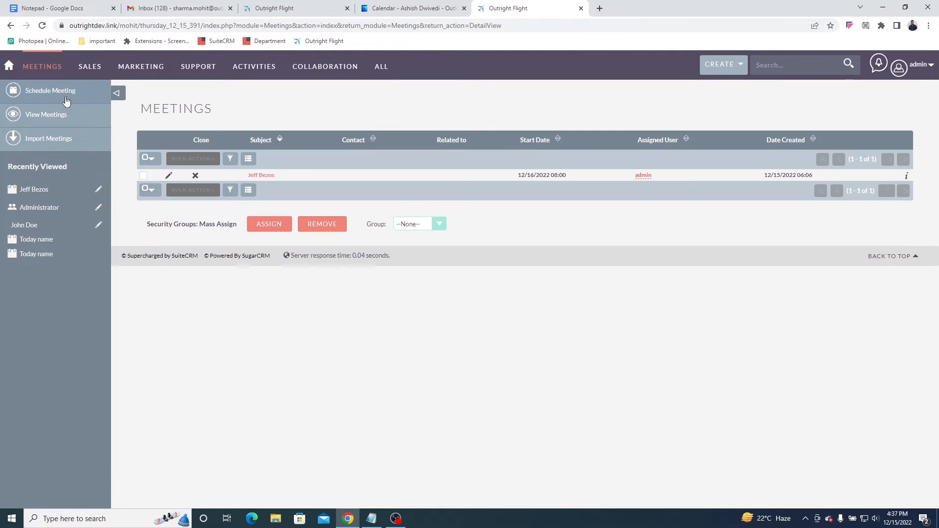
{"action": "left_click", "coordinate": [50, 90]}
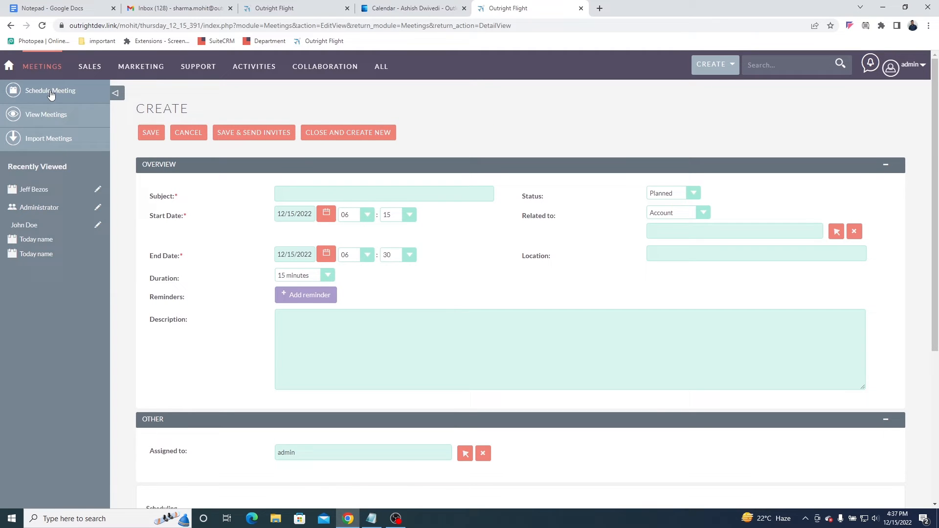
{"action": "mouse_move", "coordinate": [203, 210]}
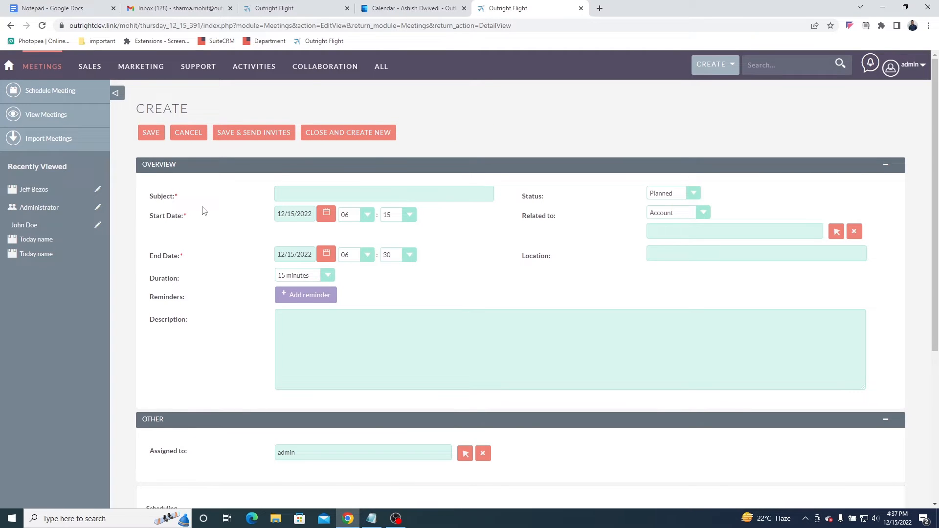
{"action": "type", "text": "Julia Koch"}
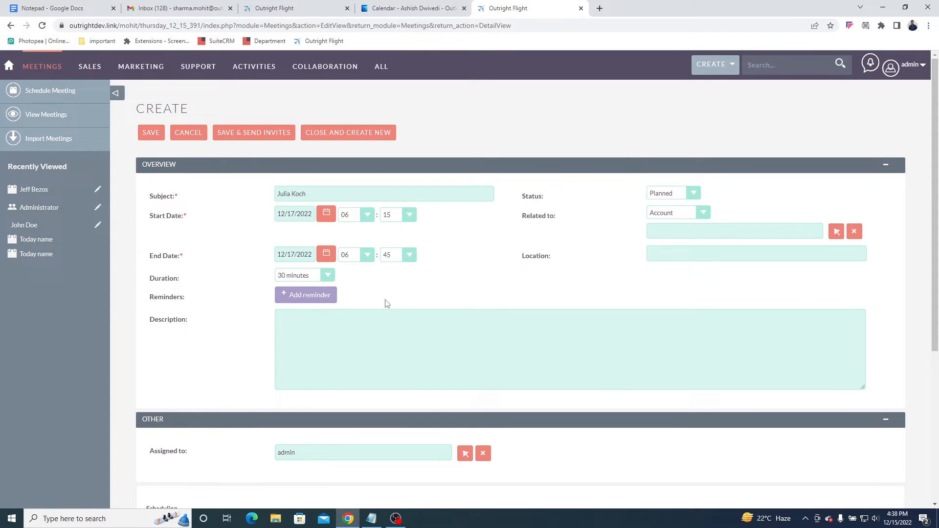
{"action": "type", "text": "Create an agenda centered around the meeting goal using order of business to prioritize: first minutes, then reports, followed by time-sensitive situations, unfinished business, general items, and new business."}
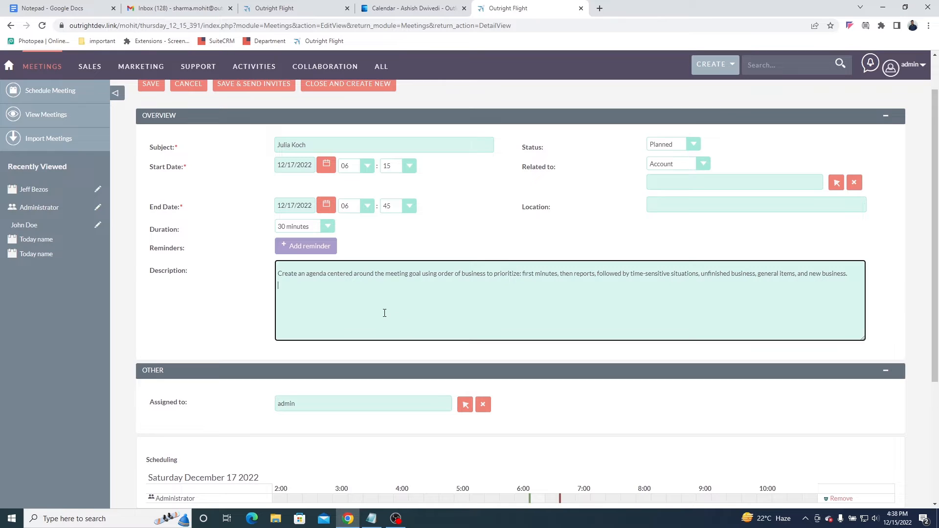
{"action": "scroll", "scroll_direction": "down", "scroll_amount": 3}
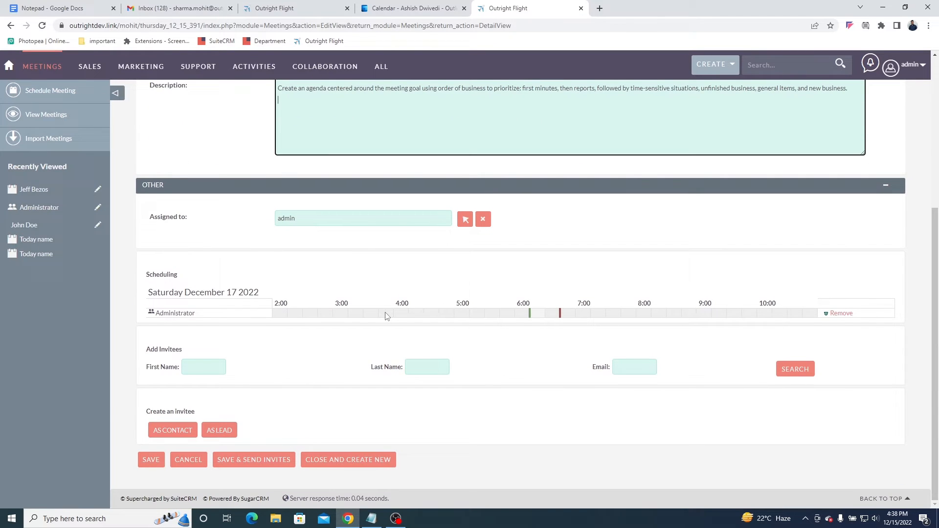
{"action": "mouse_move", "coordinate": [235, 324]}
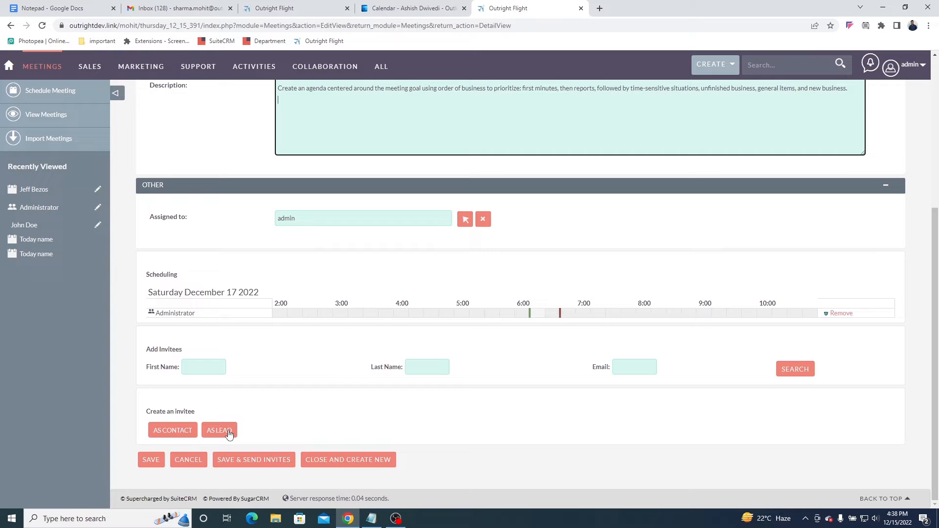
Create and add leads Rob Walton and Robin Zeng as invitees, then save the Julia Koch meeting.
{"action": "left_click", "coordinate": [219, 430]}
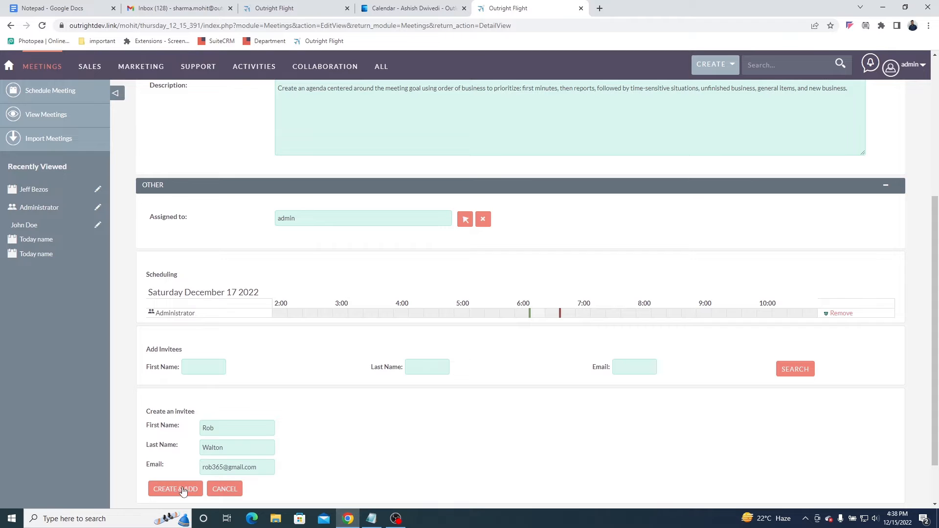
{"action": "left_click", "coordinate": [175, 489]}
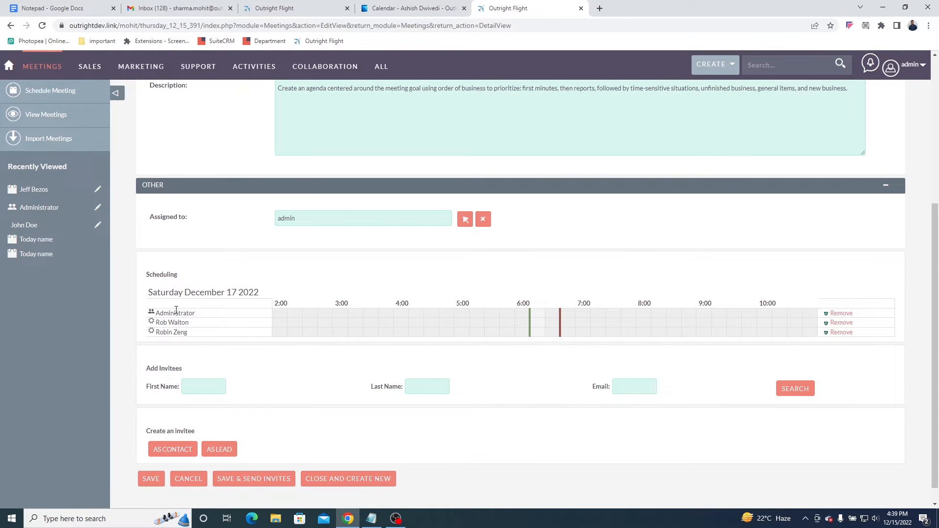
{"action": "scroll", "scroll_direction": "down", "scroll_amount": 3}
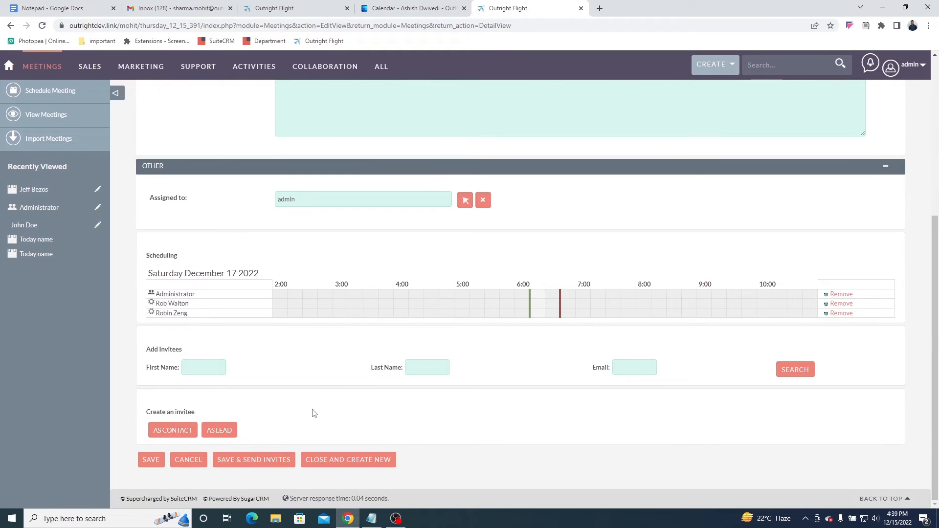
{"action": "left_click", "coordinate": [151, 460]}
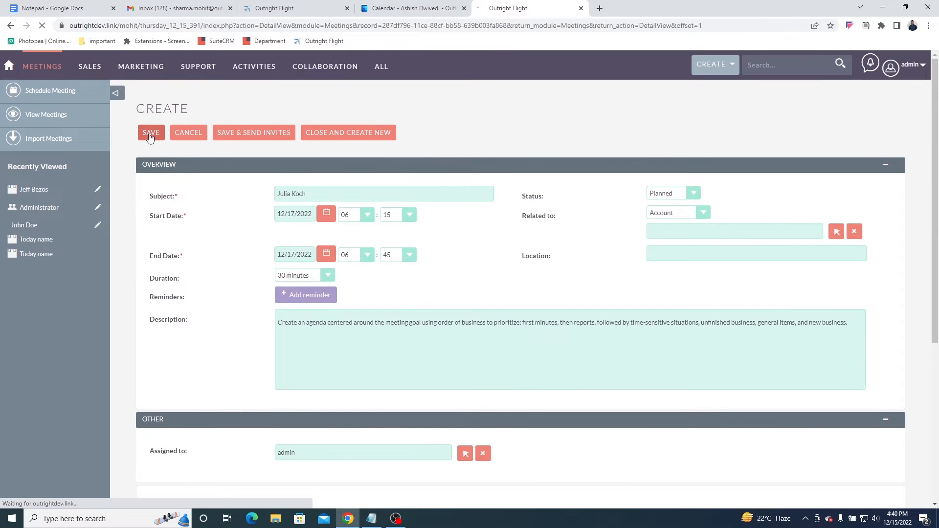
{"action": "left_click", "coordinate": [151, 132]}
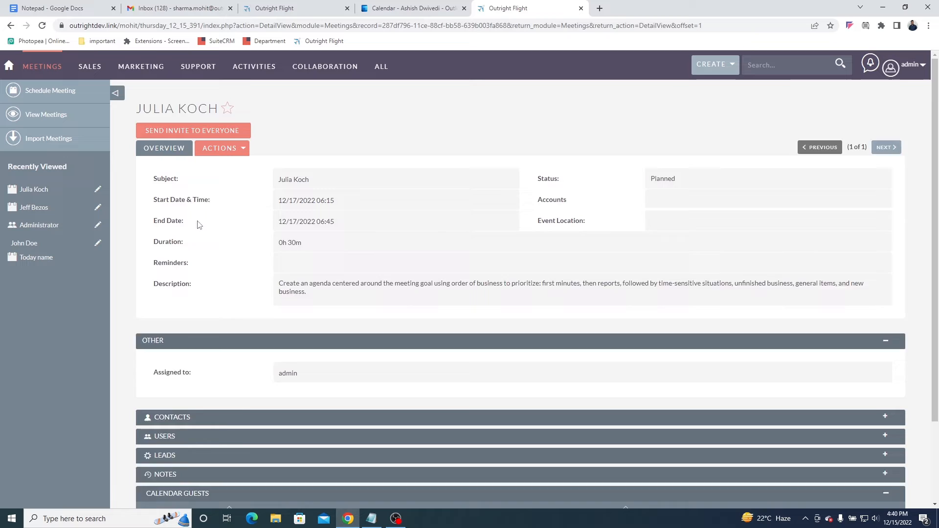
{"action": "scroll", "scroll_direction": "down", "scroll_amount": 3}
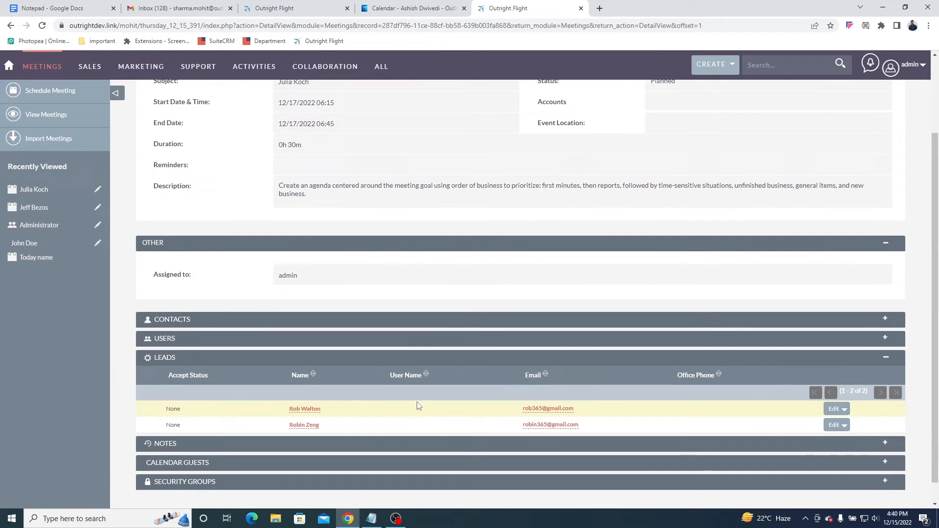
{"action": "mouse_move", "coordinate": [548, 408]}
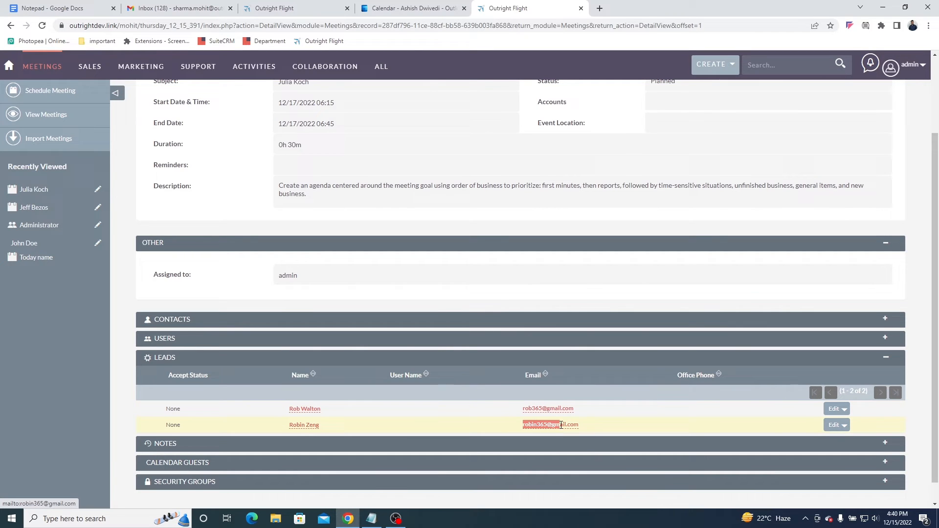
{"action": "mouse_move", "coordinate": [548, 409]}
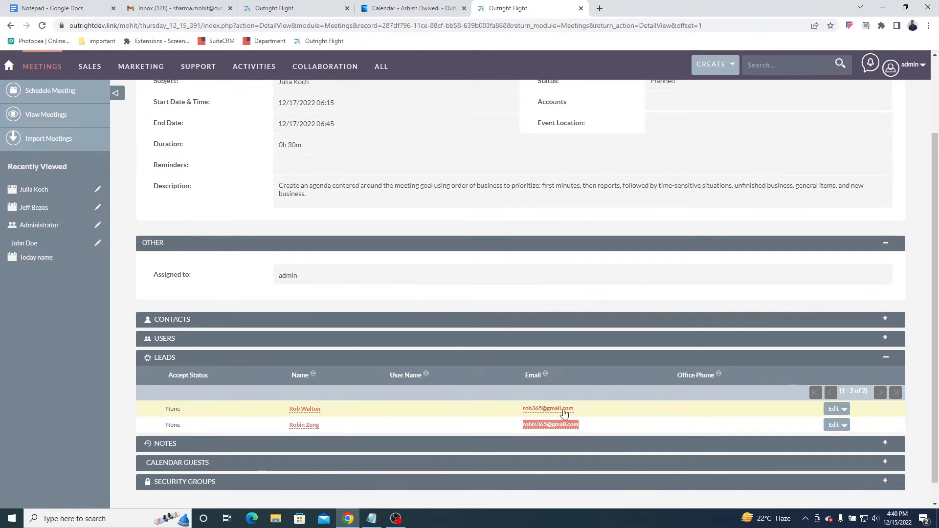
{"action": "scroll", "scroll_direction": "up", "scroll_amount": 3}
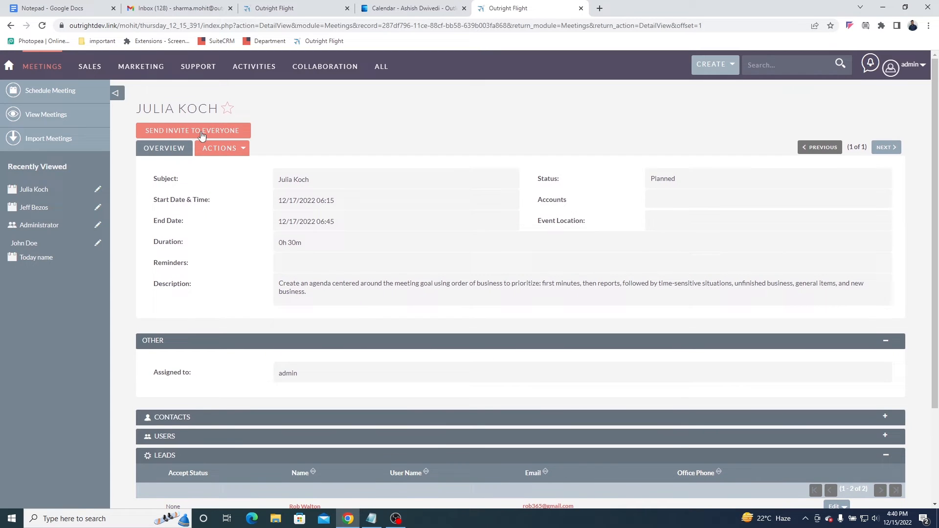
{"action": "left_click", "coordinate": [193, 130]}
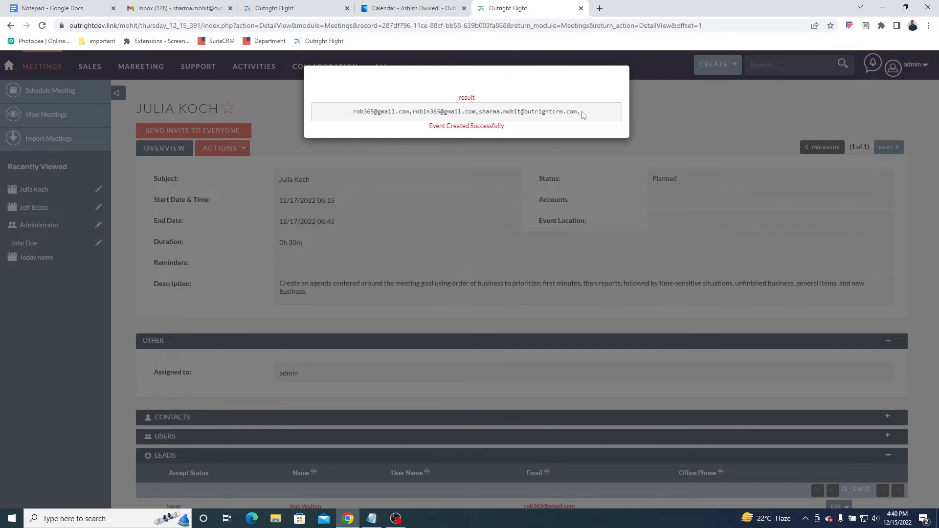
{"action": "triple_click", "coordinate": [465, 111]}
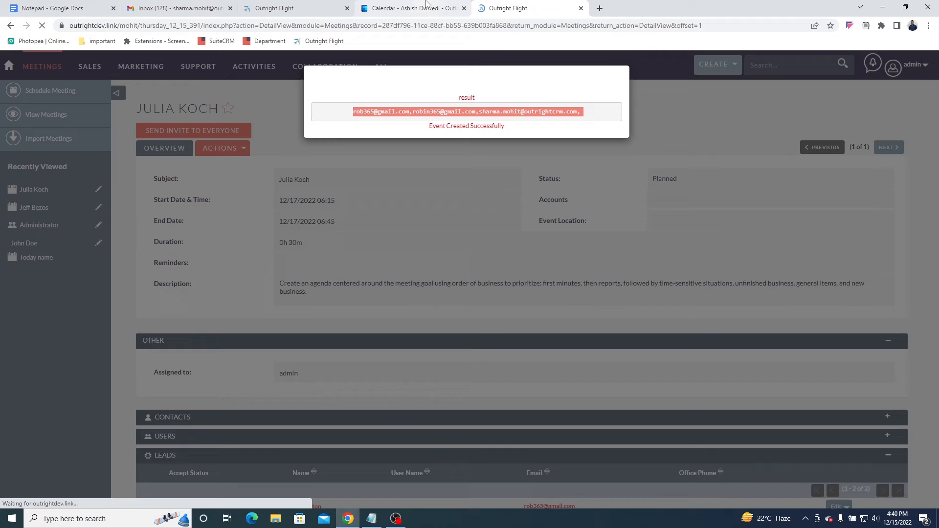
{"action": "left_click", "coordinate": [412, 7]}
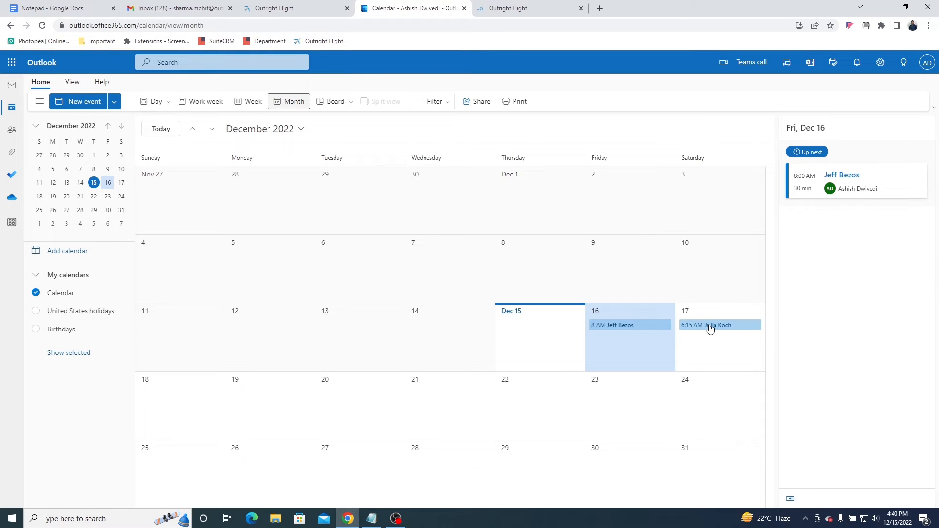
{"action": "mouse_move", "coordinate": [709, 324]}
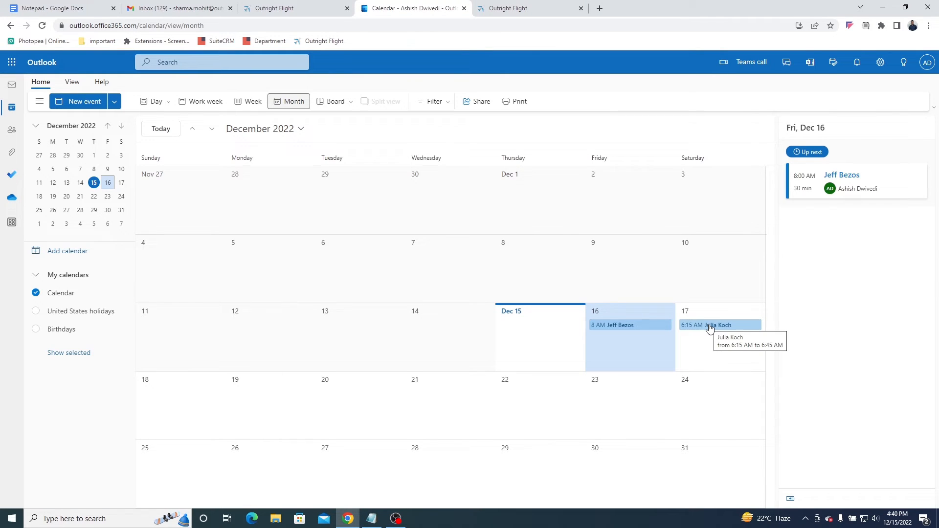
{"action": "left_click", "coordinate": [718, 325]}
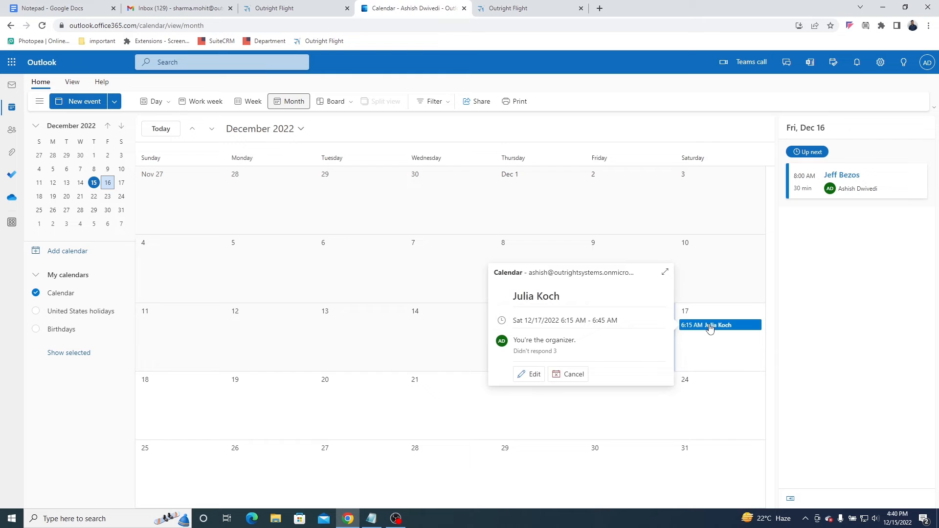
{"action": "mouse_move", "coordinate": [664, 276]}
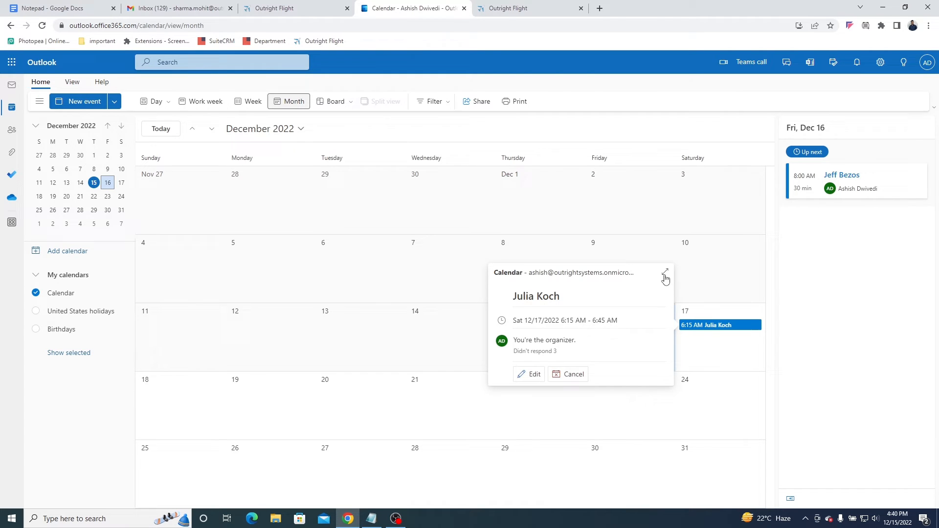
{"action": "left_click", "coordinate": [665, 273]}
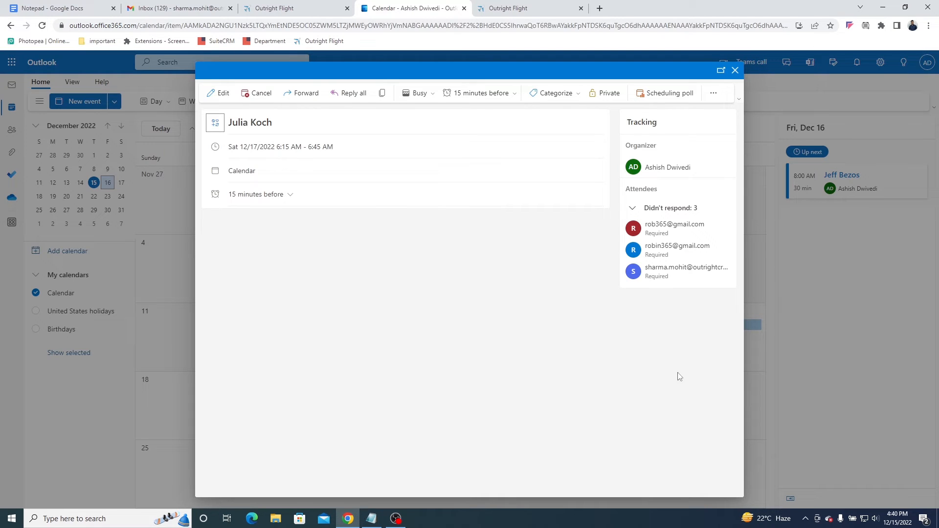
{"action": "double_click", "coordinate": [249, 122]}
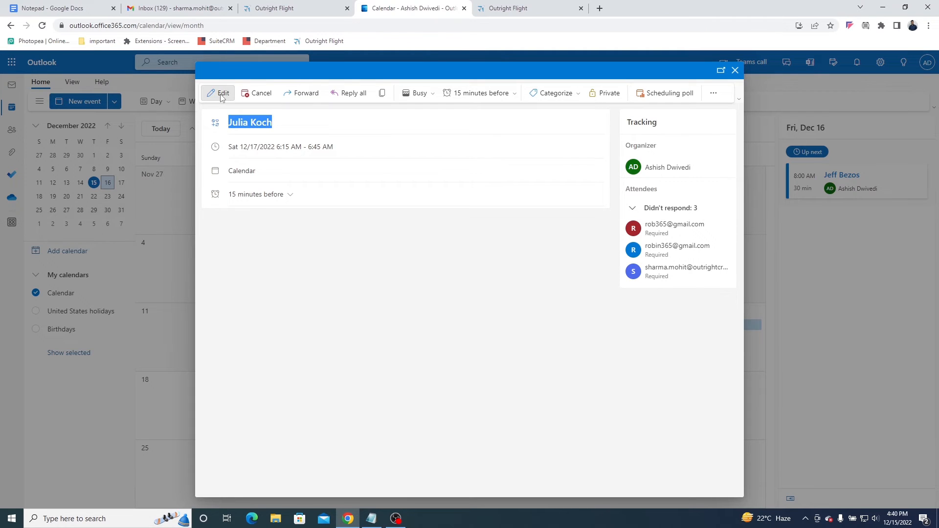
{"action": "left_click", "coordinate": [219, 93]}
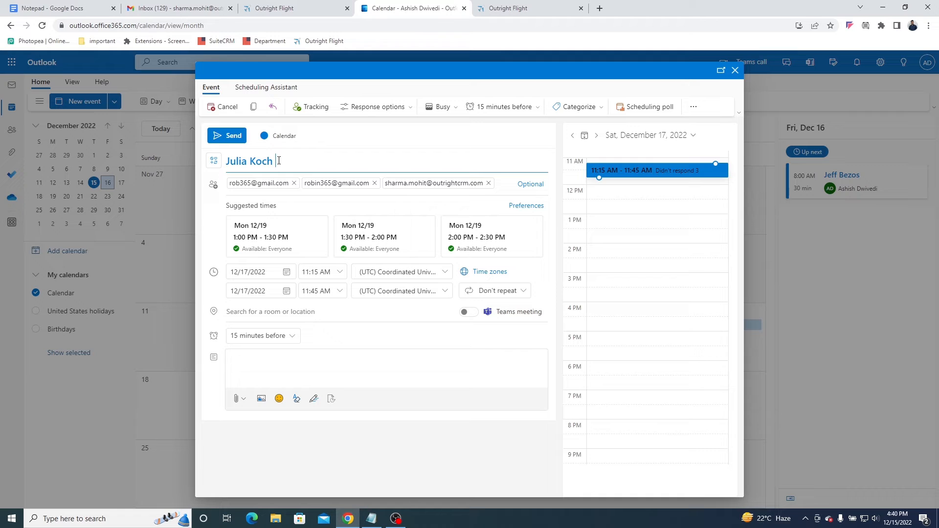
{"action": "type", "text": "365"}
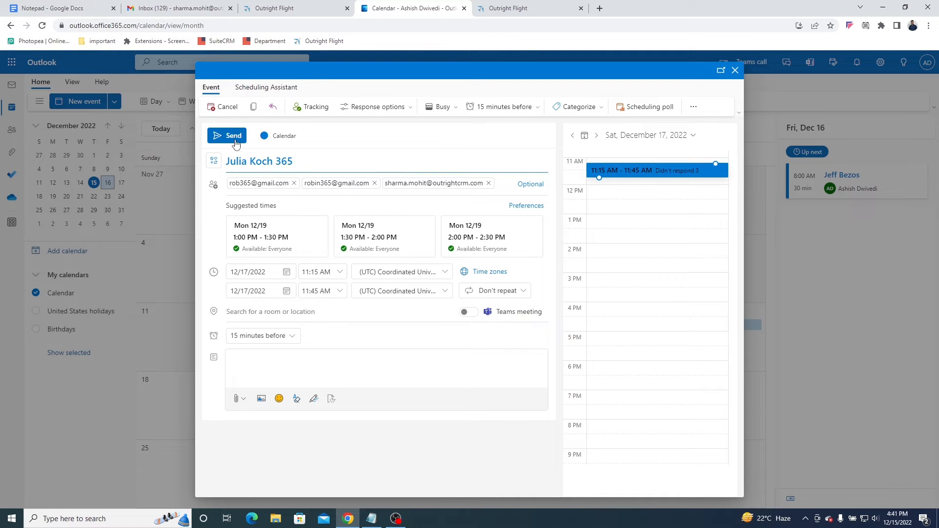
{"action": "left_click", "coordinate": [233, 135]}
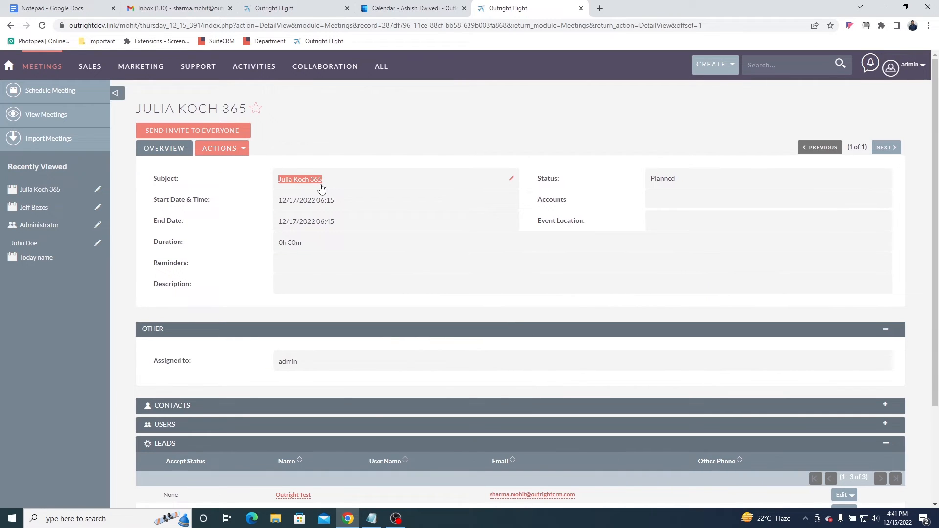
{"action": "left_click", "coordinate": [45, 114]}
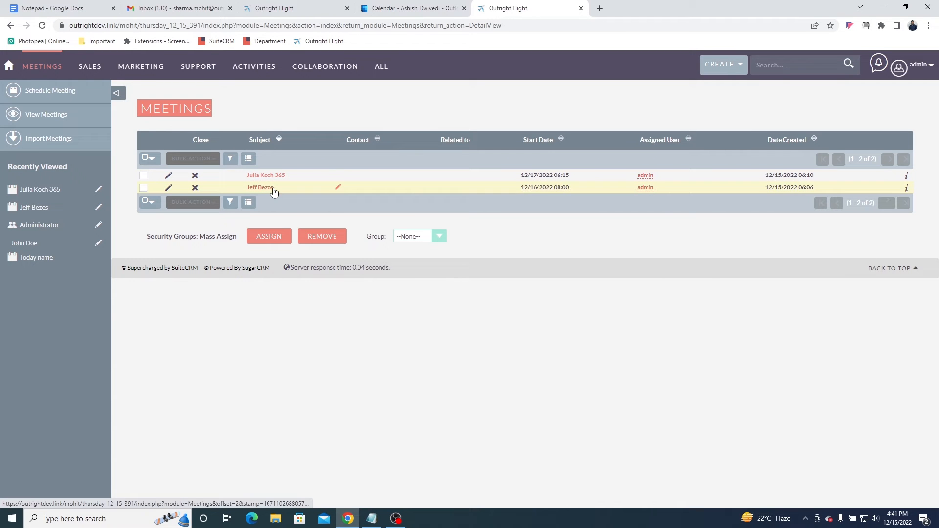
{"action": "left_click", "coordinate": [293, 8]}
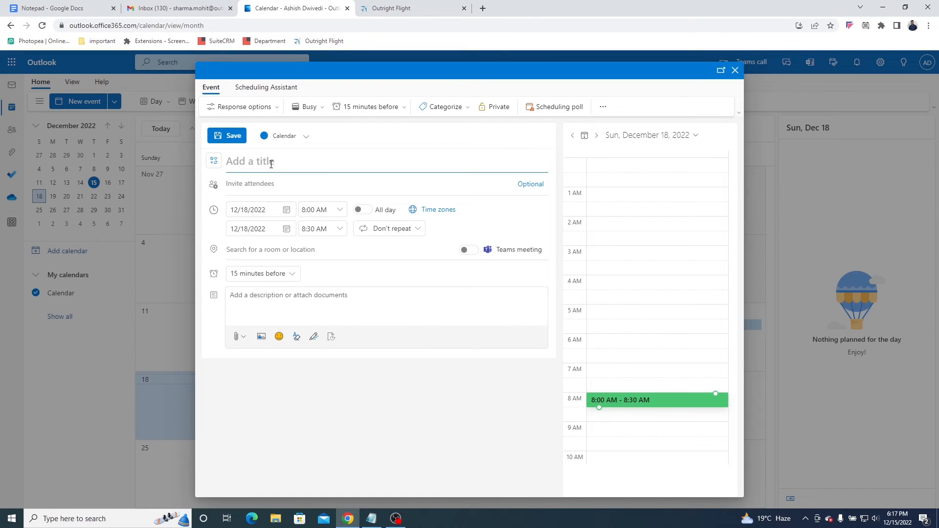
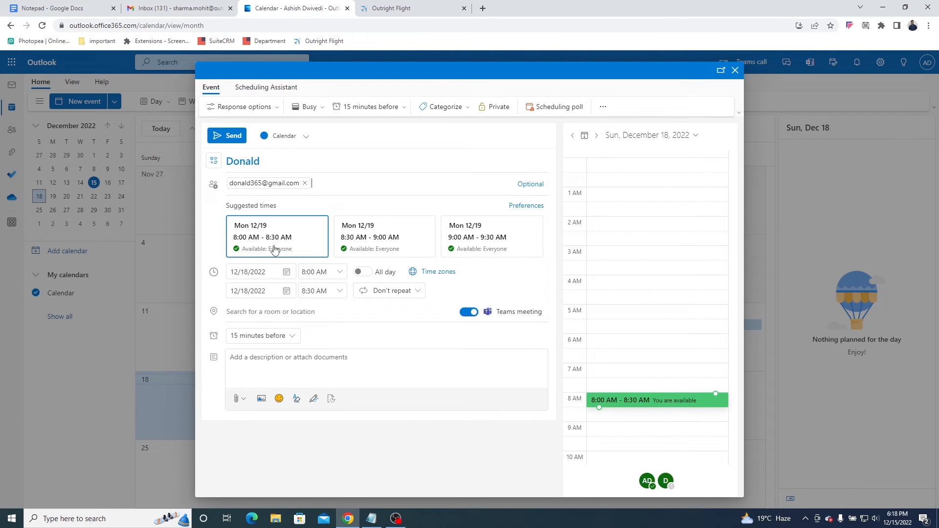
Send a new Donald event at 8 AM repeating daily from December 18 until December 22.
{"action": "left_click", "coordinate": [386, 291]}
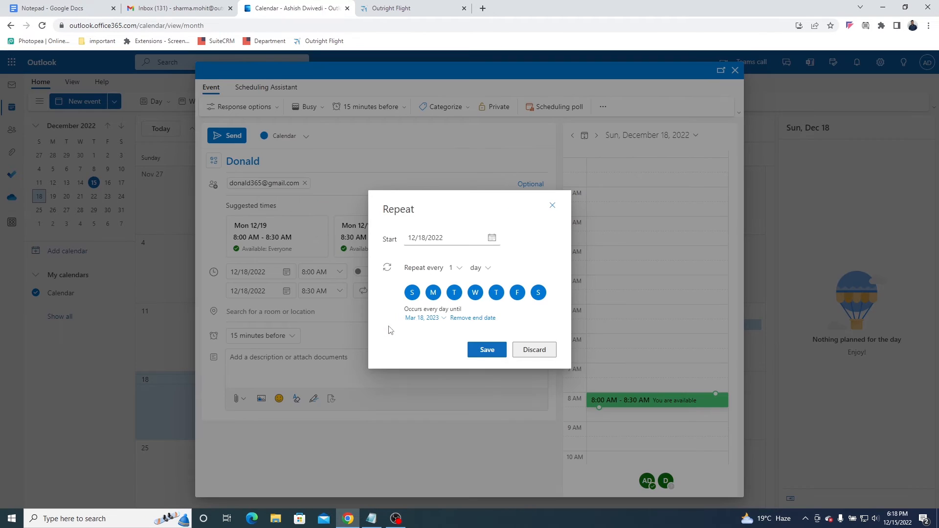
{"action": "left_click", "coordinate": [486, 349]}
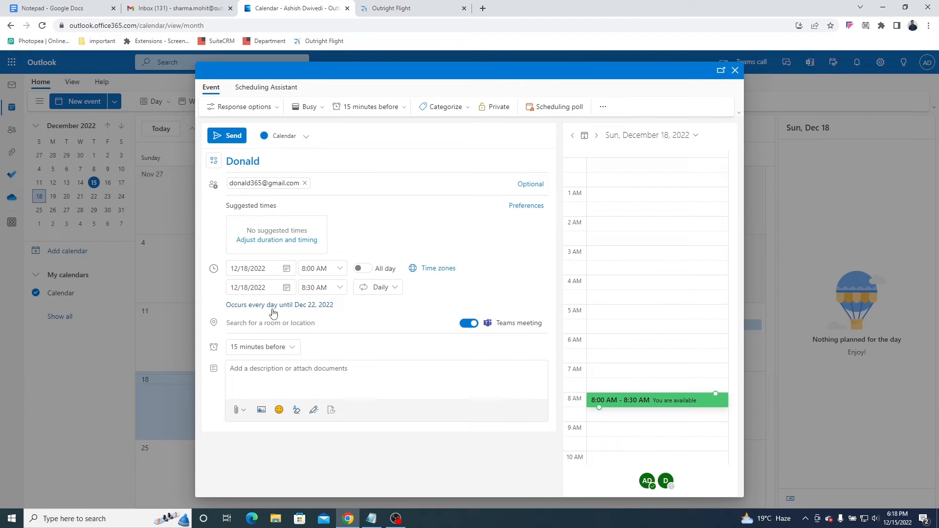
{"action": "left_click", "coordinate": [231, 135]}
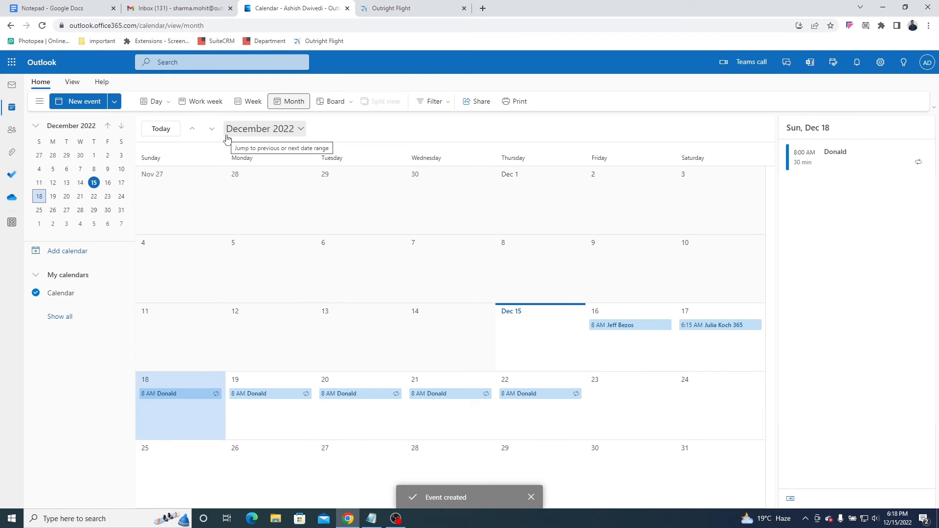
{"action": "mouse_move", "coordinate": [281, 403]}
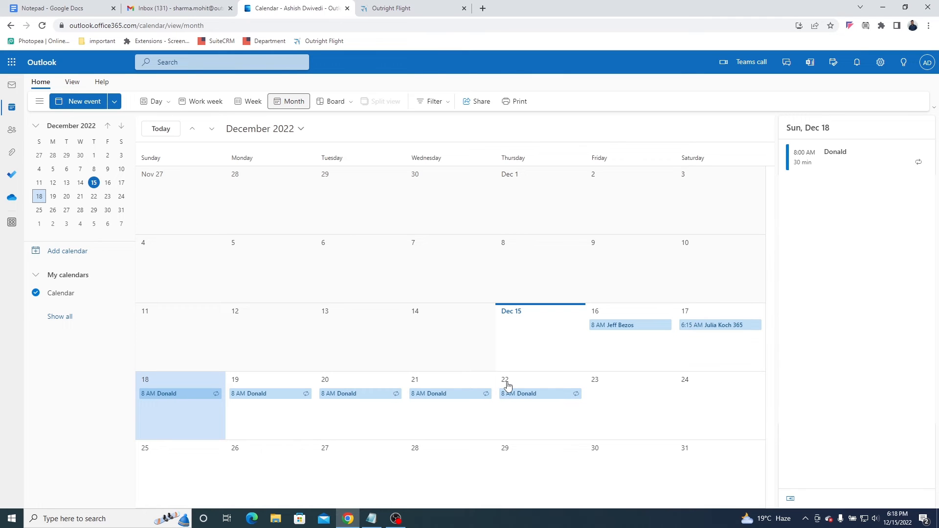
Open the December 18 Donald meeting in SuiteCRM and review its Calendar Guests among the five synced meetings.
{"action": "left_click", "coordinate": [390, 8]}
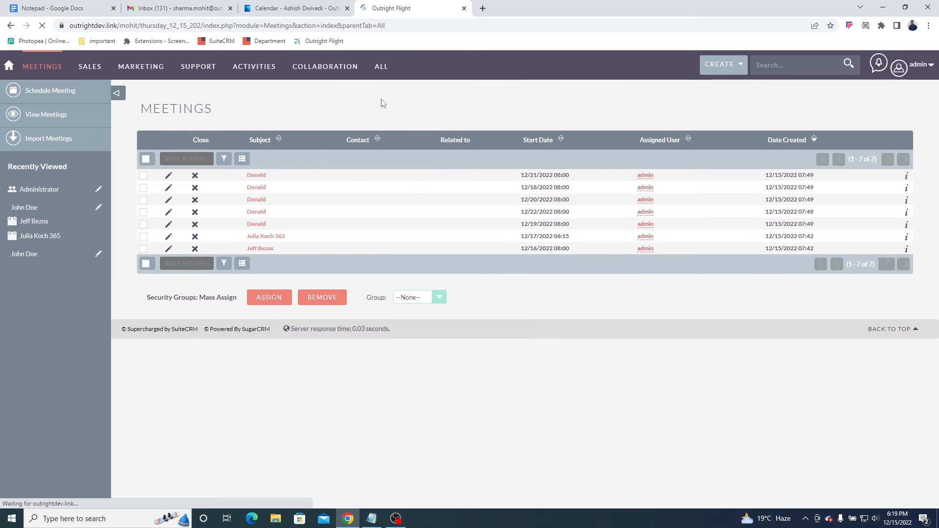
{"action": "mouse_move", "coordinate": [257, 193]}
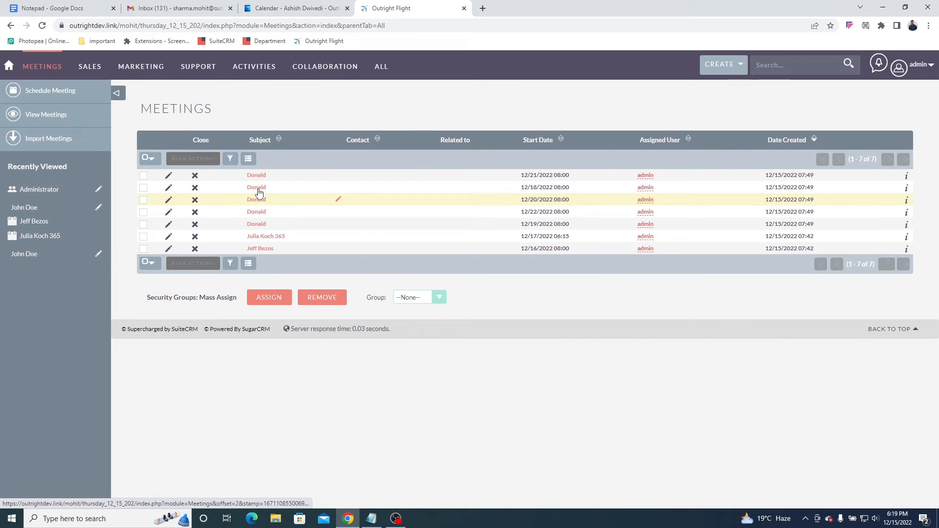
{"action": "mouse_move", "coordinate": [256, 187]}
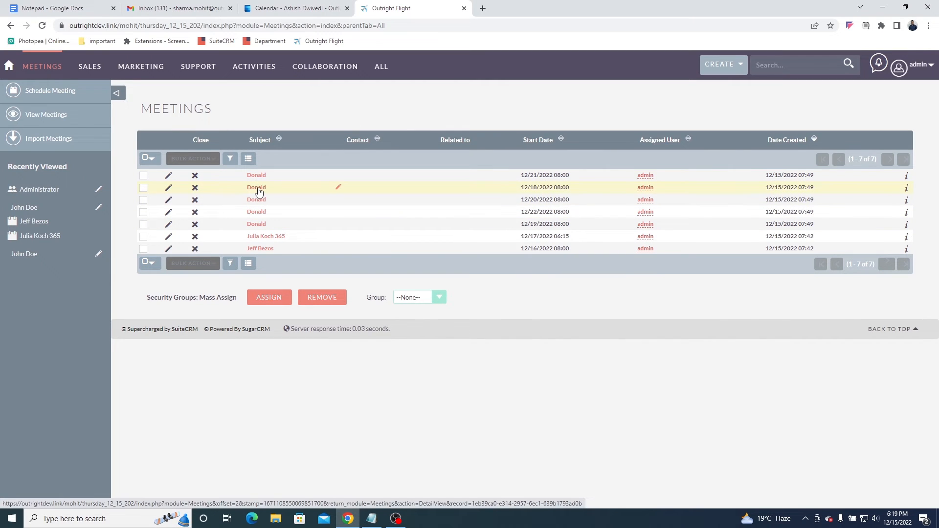
{"action": "left_click", "coordinate": [255, 187]}
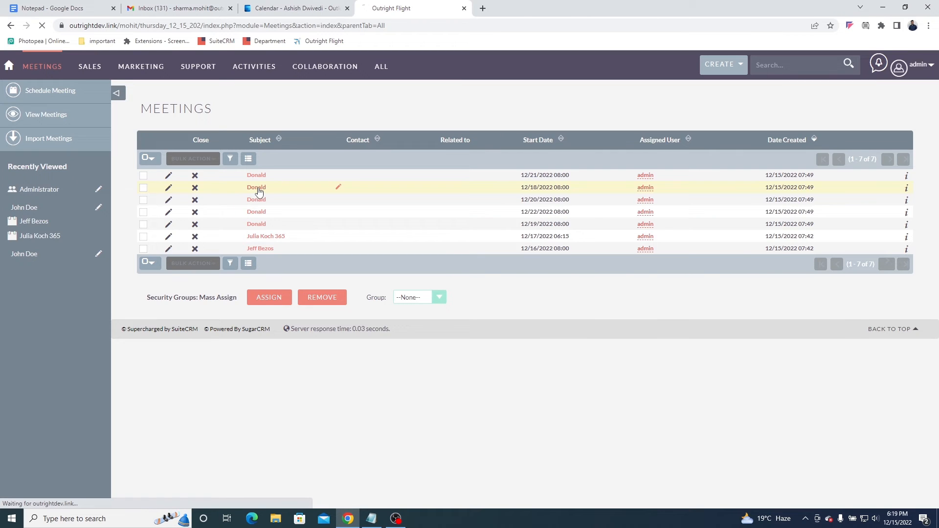
{"action": "left_click", "coordinate": [257, 188]}
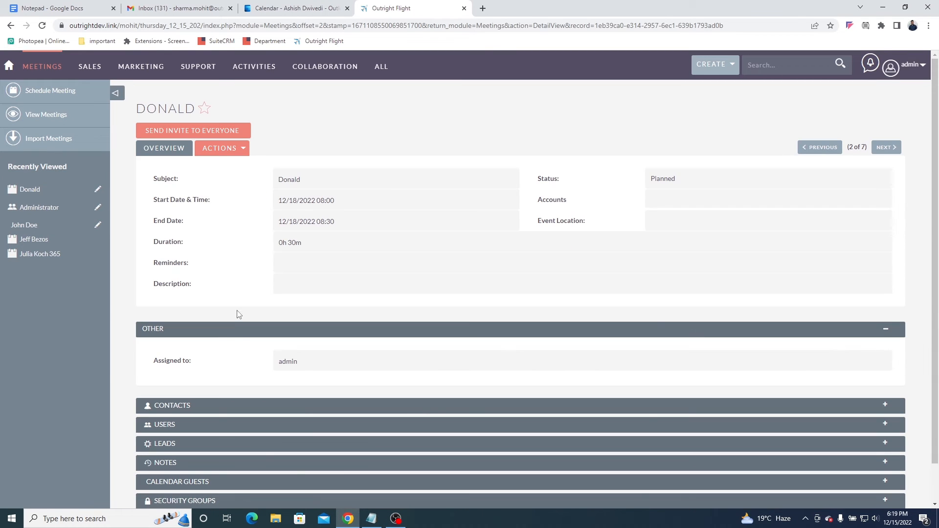
{"action": "scroll", "scroll_direction": "down", "scroll_amount": 3}
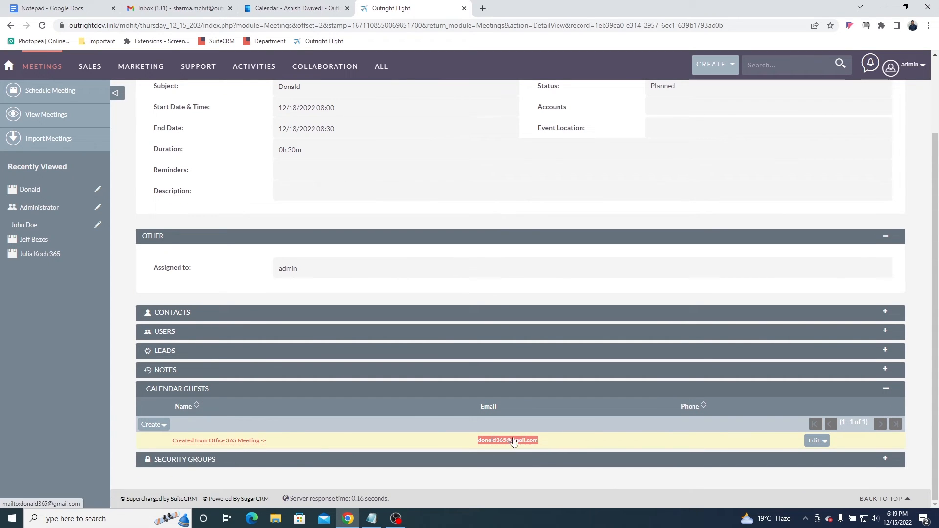
{"action": "scroll", "scroll_direction": "up", "scroll_amount": 3}
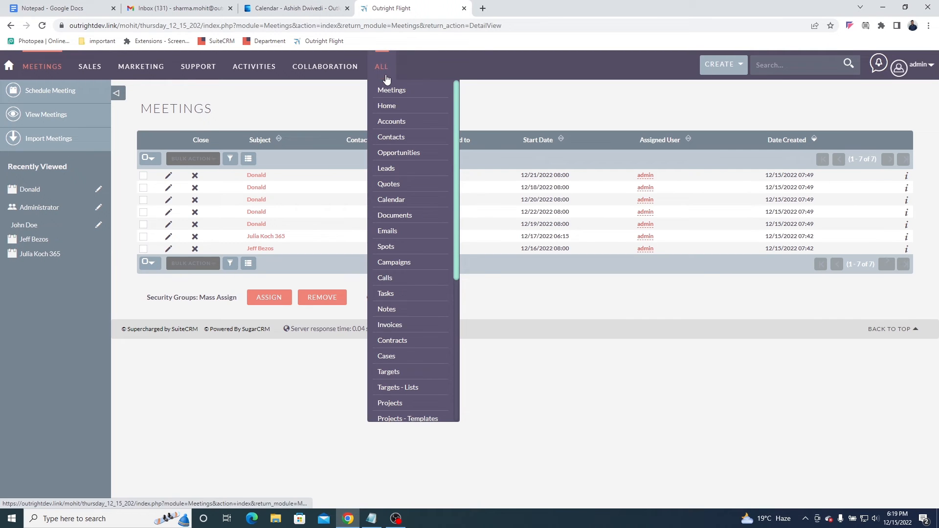
Save a Calls Jorge event in Outlook on December 26 from 8:00 to 9:00 AM.
{"action": "left_click", "coordinate": [384, 277]}
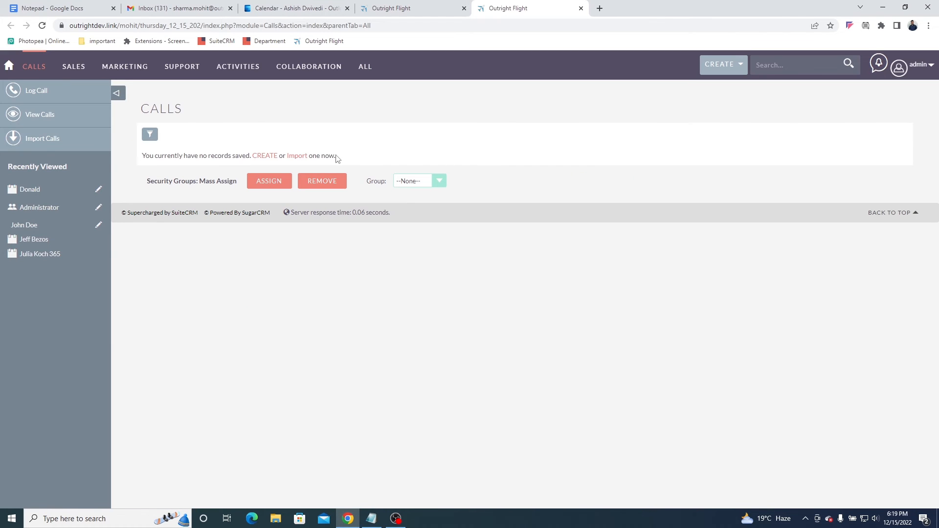
{"action": "left_click", "coordinate": [293, 7]}
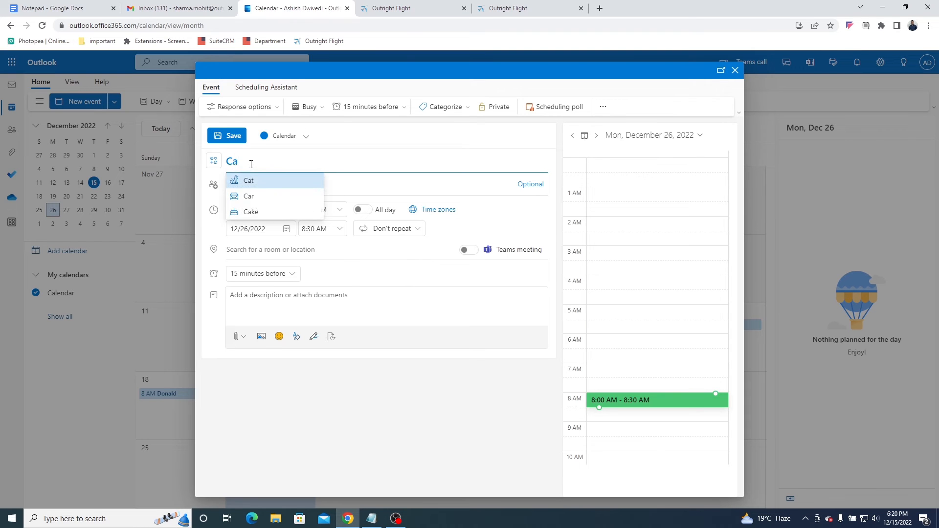
{"action": "type", "text": "lls Jorg"}
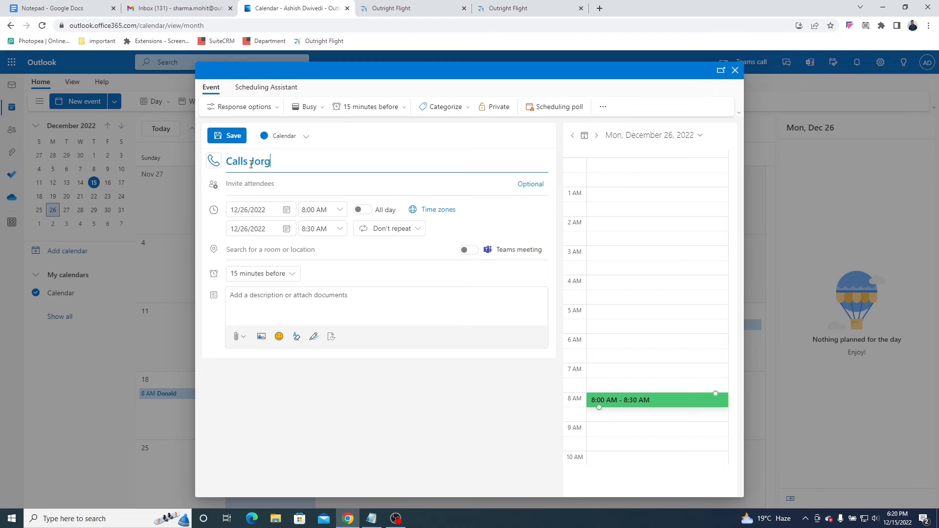
{"action": "left_click", "coordinate": [339, 228]}
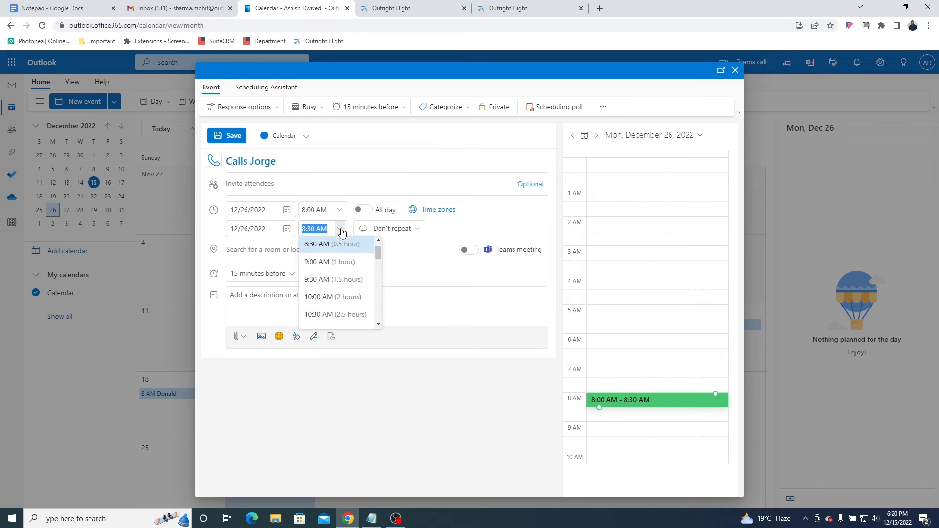
{"action": "left_click", "coordinate": [328, 262]}
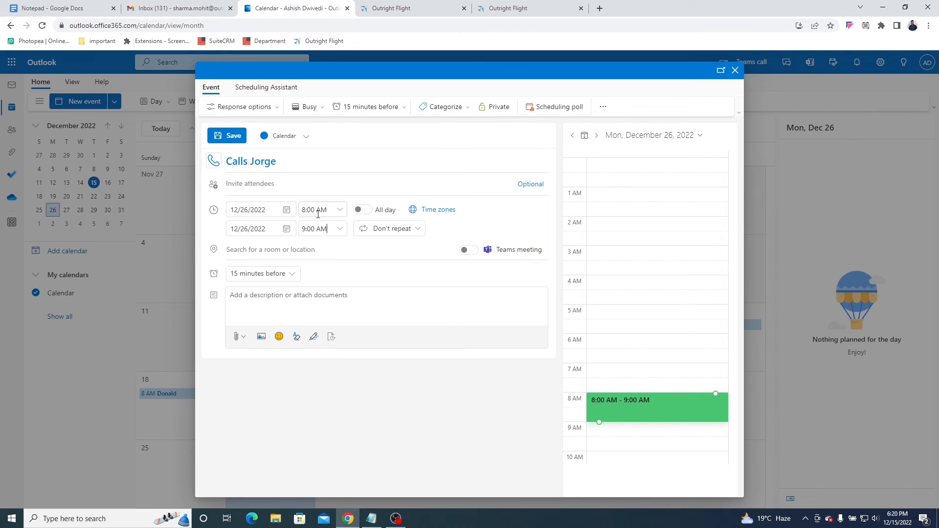
{"action": "left_click", "coordinate": [232, 135]}
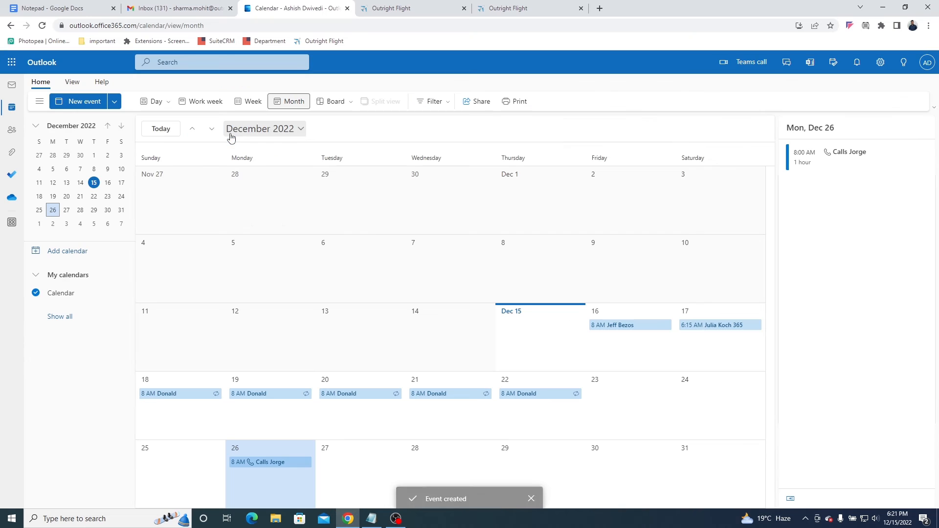
{"action": "mouse_move", "coordinate": [269, 461]}
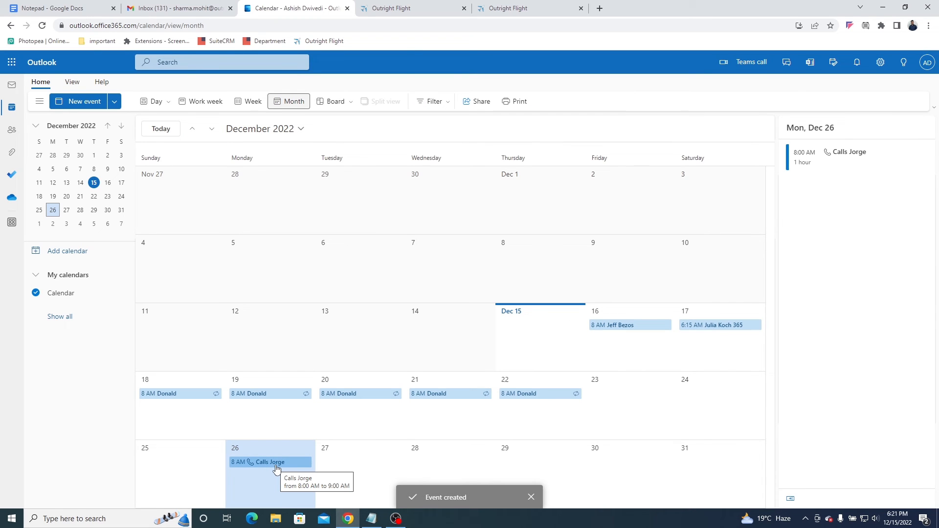
Check the synced Jorge call at 08:00 in SuiteCRM's Calls list and bring up the All modules menu.
{"action": "left_click", "coordinate": [530, 7]}
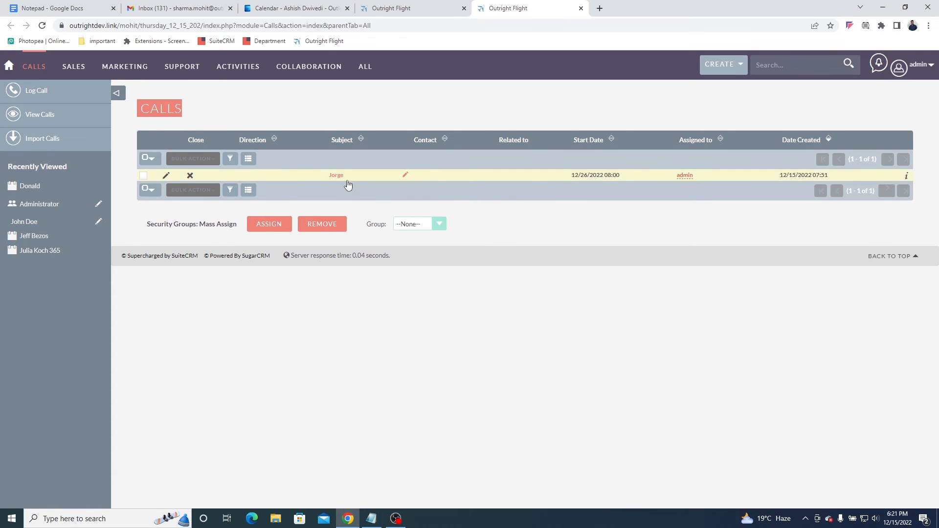
{"action": "double_click", "coordinate": [335, 175]}
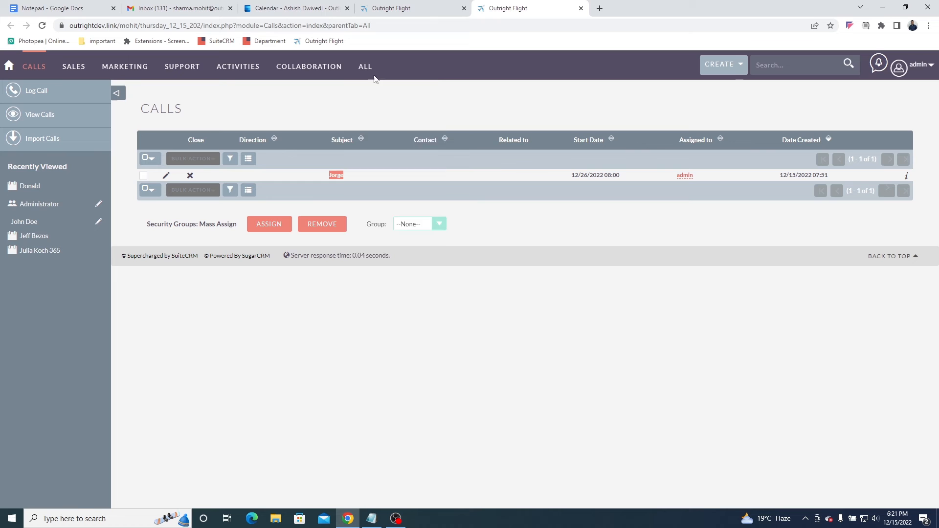
{"action": "left_click", "coordinate": [365, 67]}
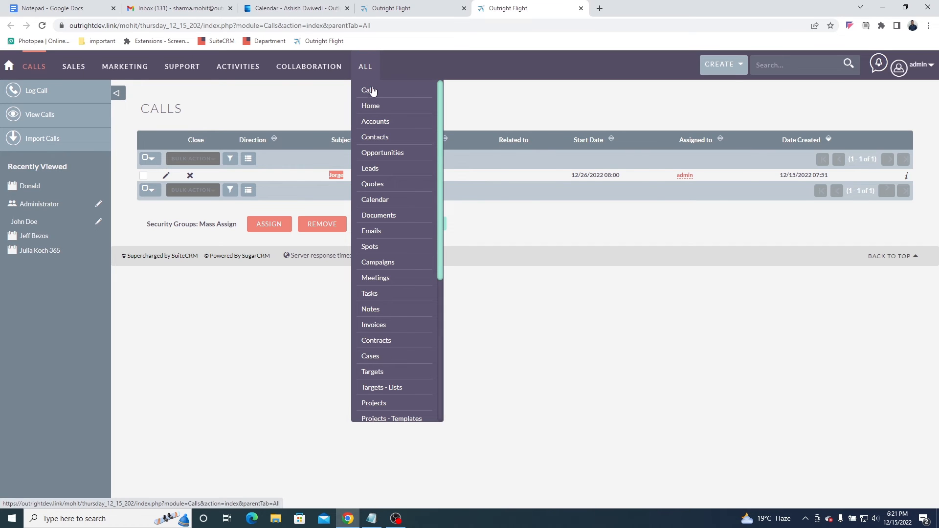
{"action": "left_click", "coordinate": [369, 293]}
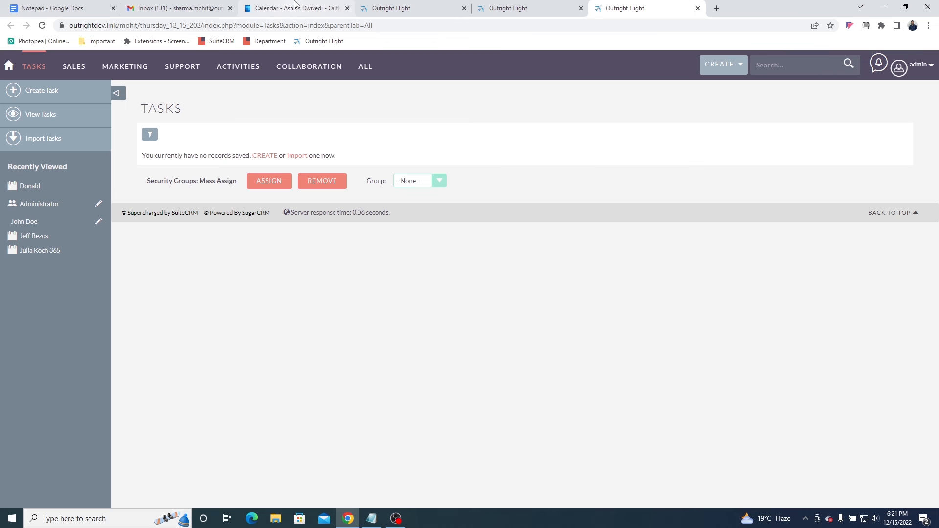
{"action": "left_click", "coordinate": [295, 8]}
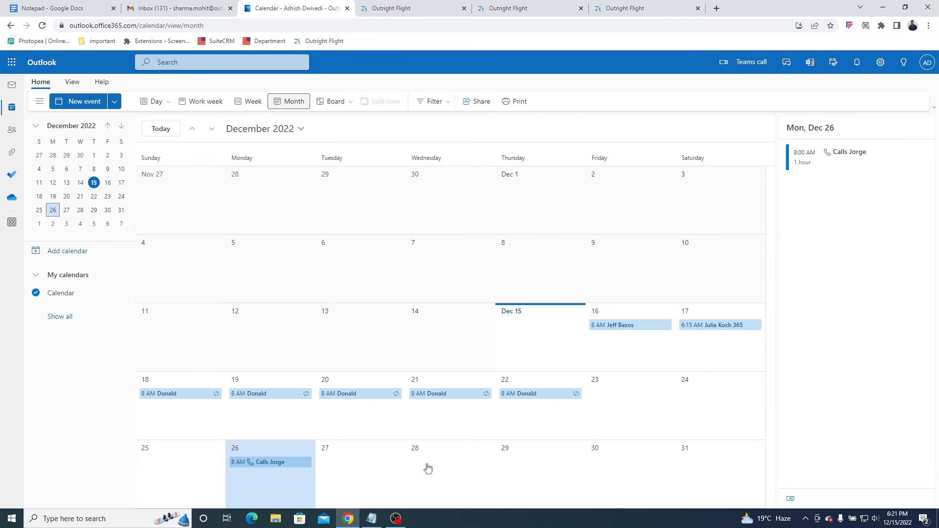
{"action": "type", "text": "Ta"}
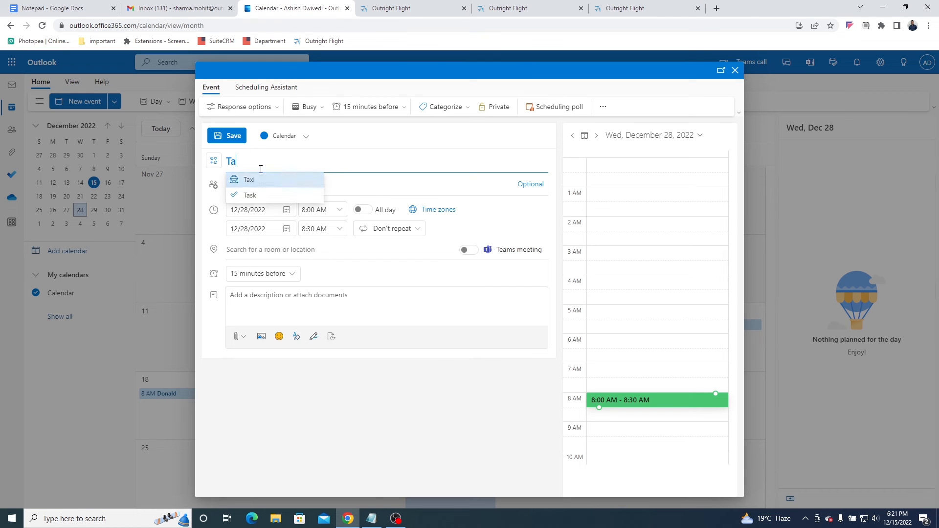
{"action": "left_click", "coordinate": [250, 194]}
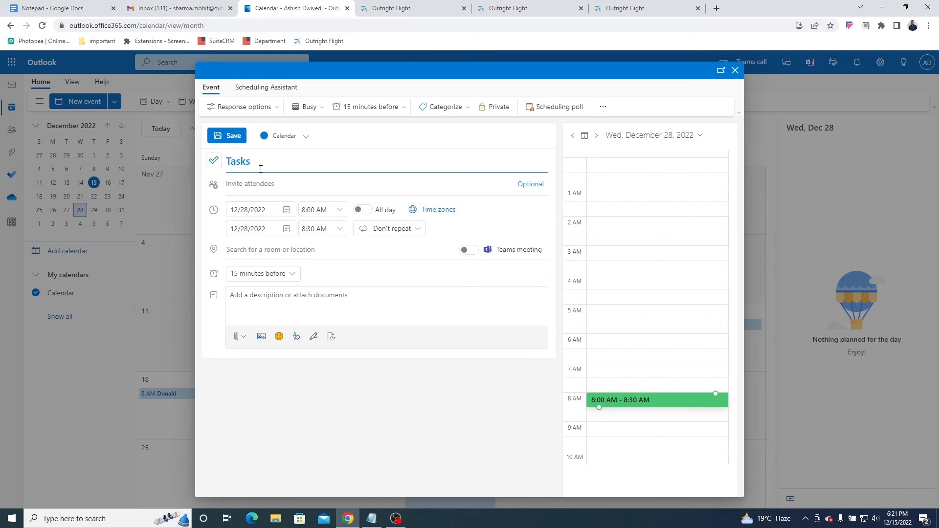
{"action": "type", "text": "Robson W"}
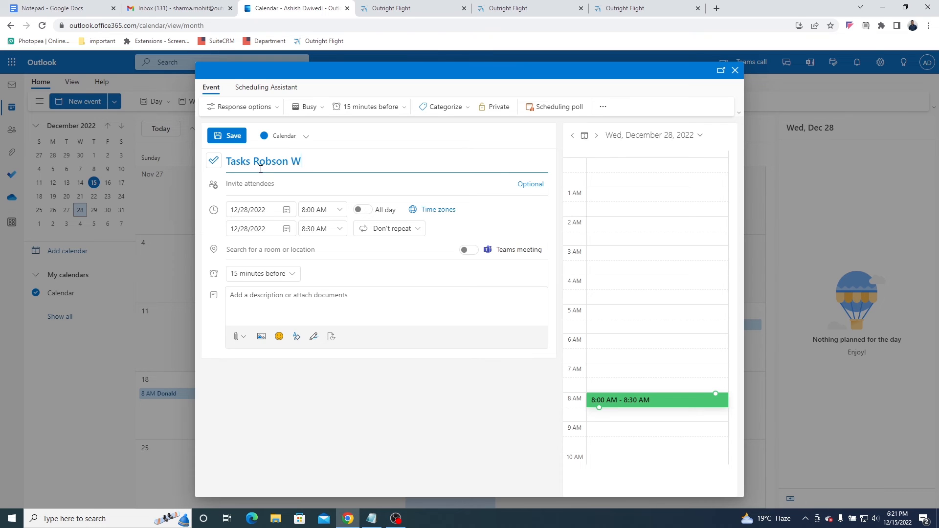
{"action": "type", "text": "alton"}
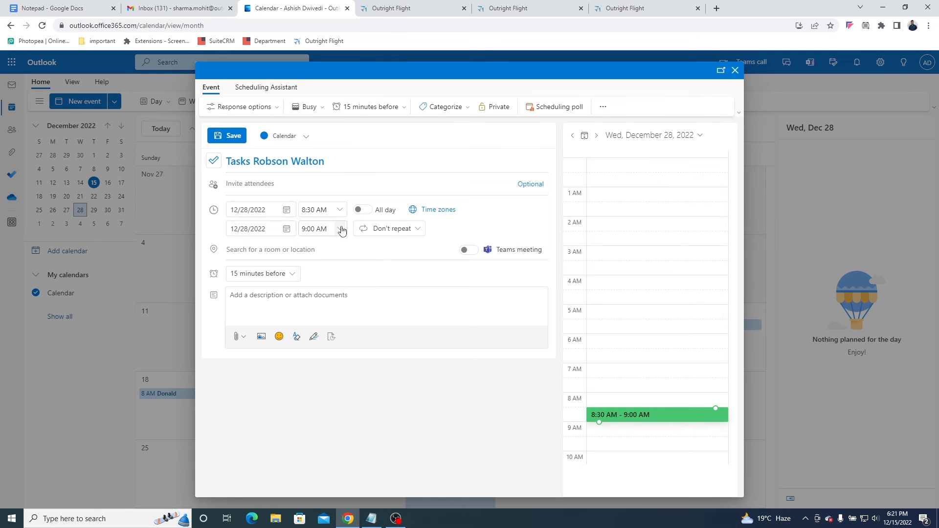
{"action": "left_click", "coordinate": [315, 229]}
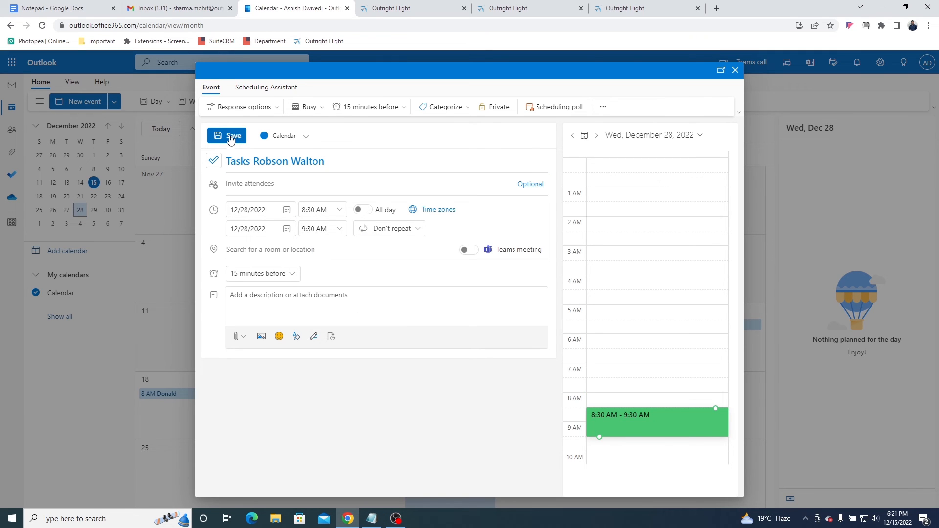
{"action": "left_click", "coordinate": [230, 135]}
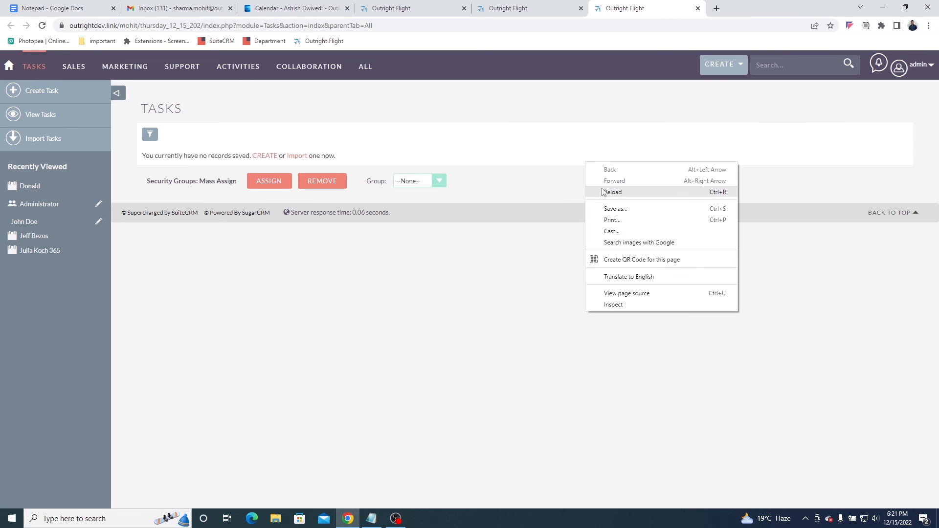
{"action": "left_click", "coordinate": [612, 191]}
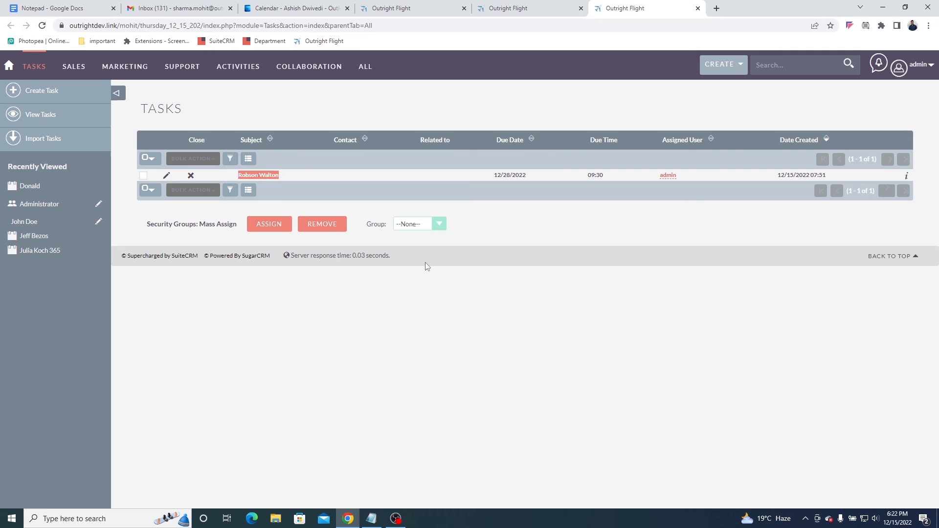
{"action": "left_click", "coordinate": [177, 8]}
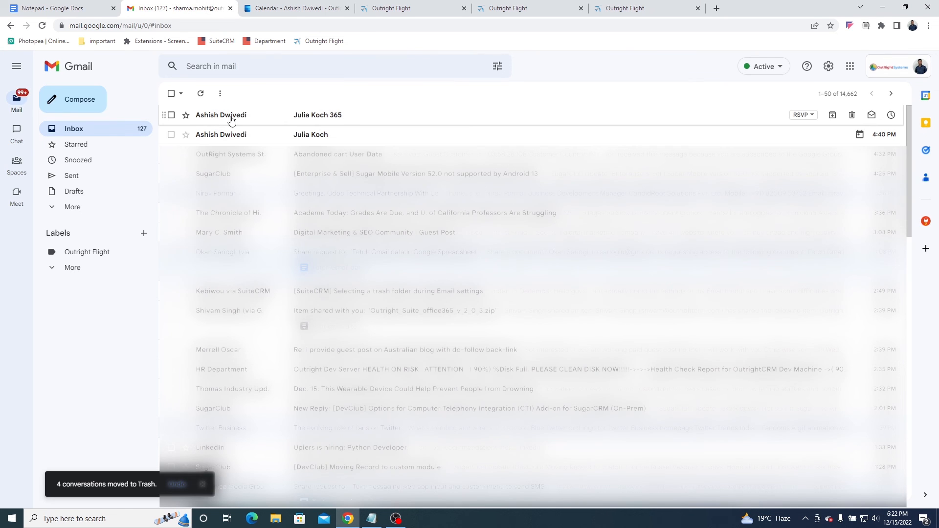
{"action": "left_click", "coordinate": [317, 115]}
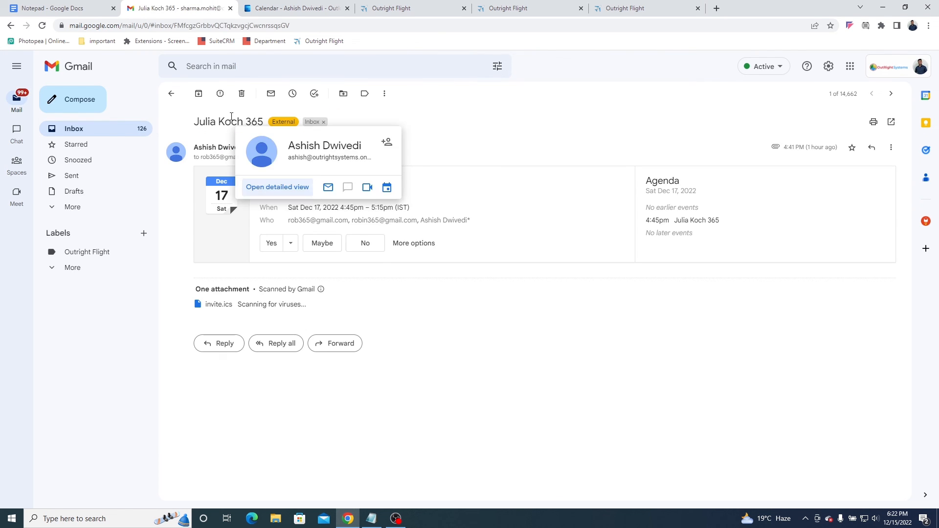
{"action": "left_click", "coordinate": [326, 156]}
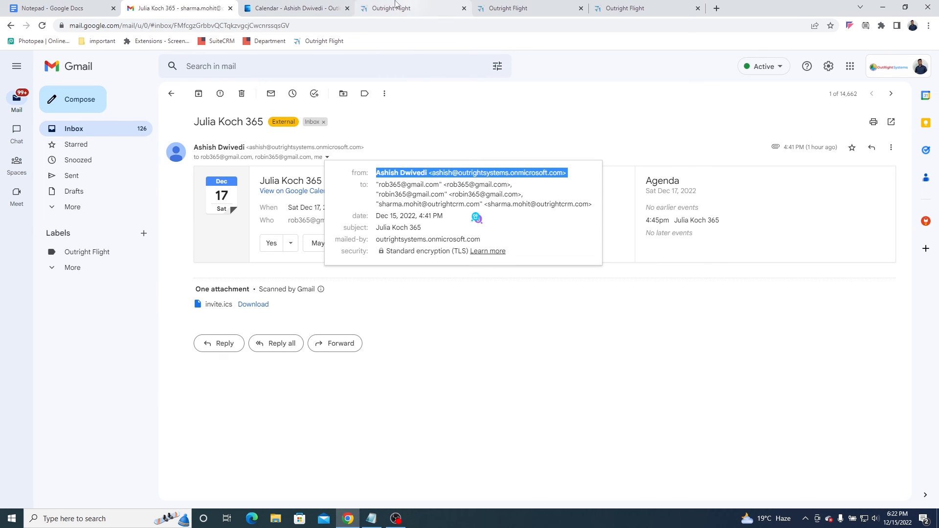
{"action": "left_click", "coordinate": [296, 8]}
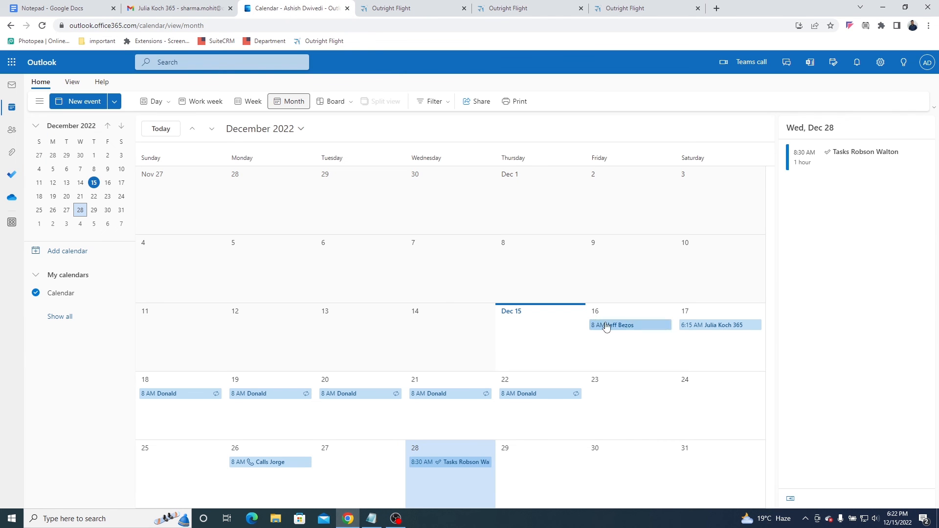
{"action": "mouse_move", "coordinate": [347, 417]}
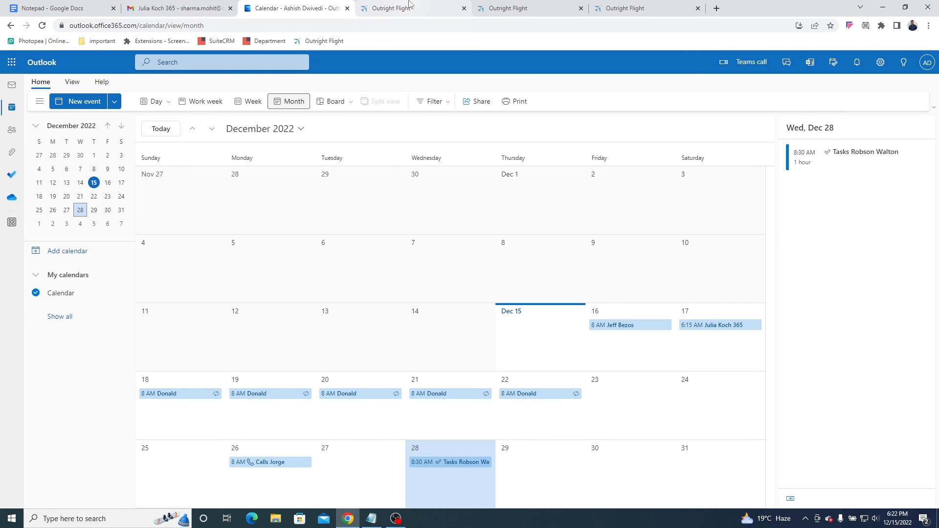
{"action": "left_click", "coordinate": [392, 8]}
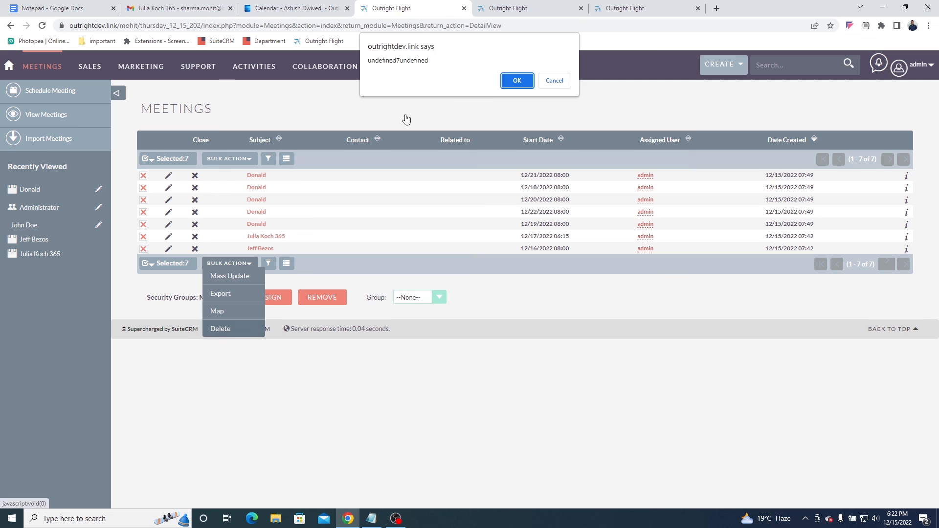
{"action": "left_click", "coordinate": [516, 80]}
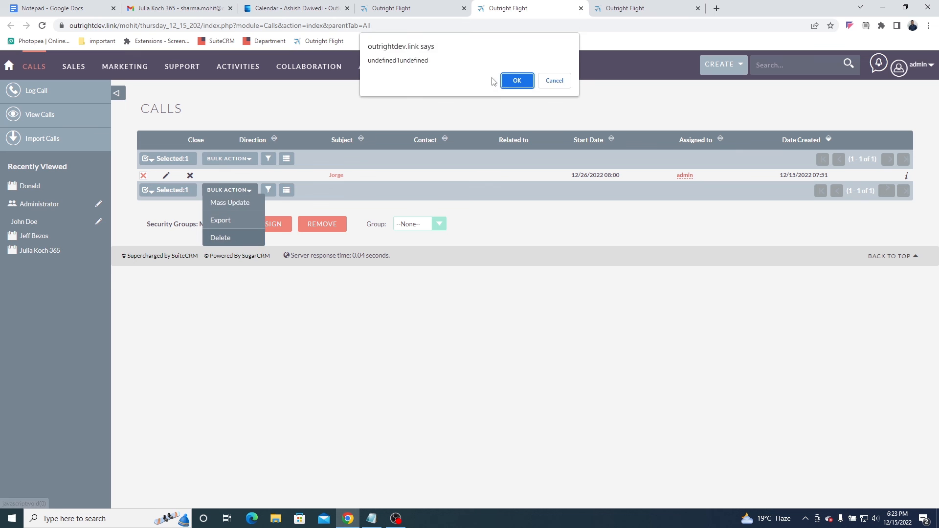
{"action": "left_click", "coordinate": [515, 80]}
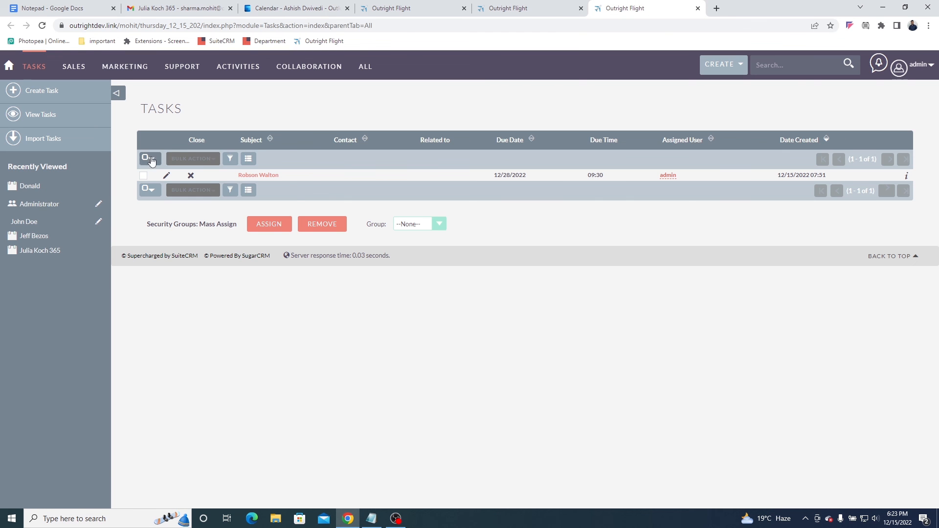
{"action": "left_click", "coordinate": [144, 158]}
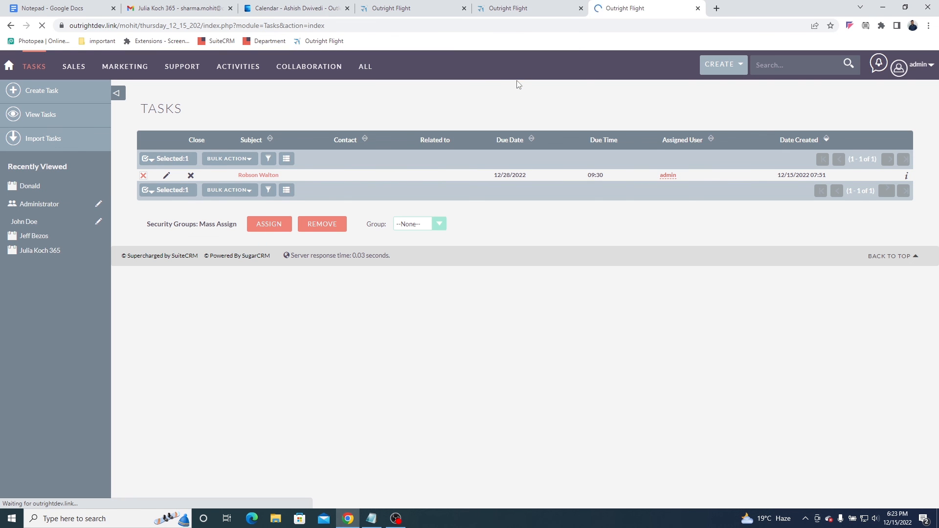
{"action": "left_click", "coordinate": [294, 8]}
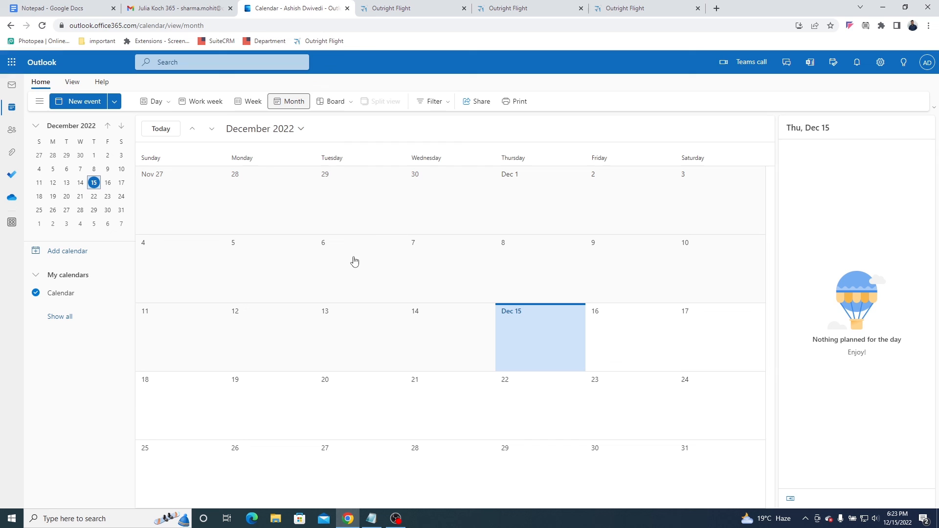
{"action": "mouse_move", "coordinate": [416, 274]}
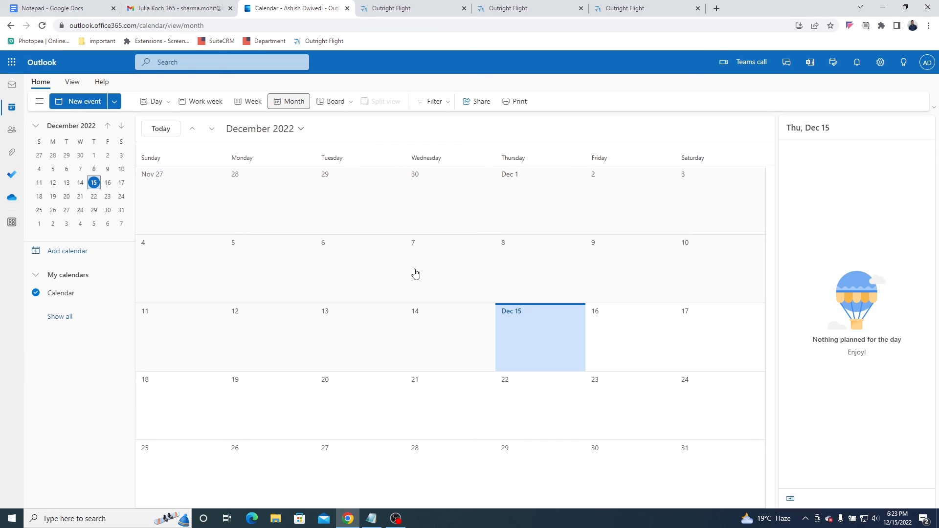